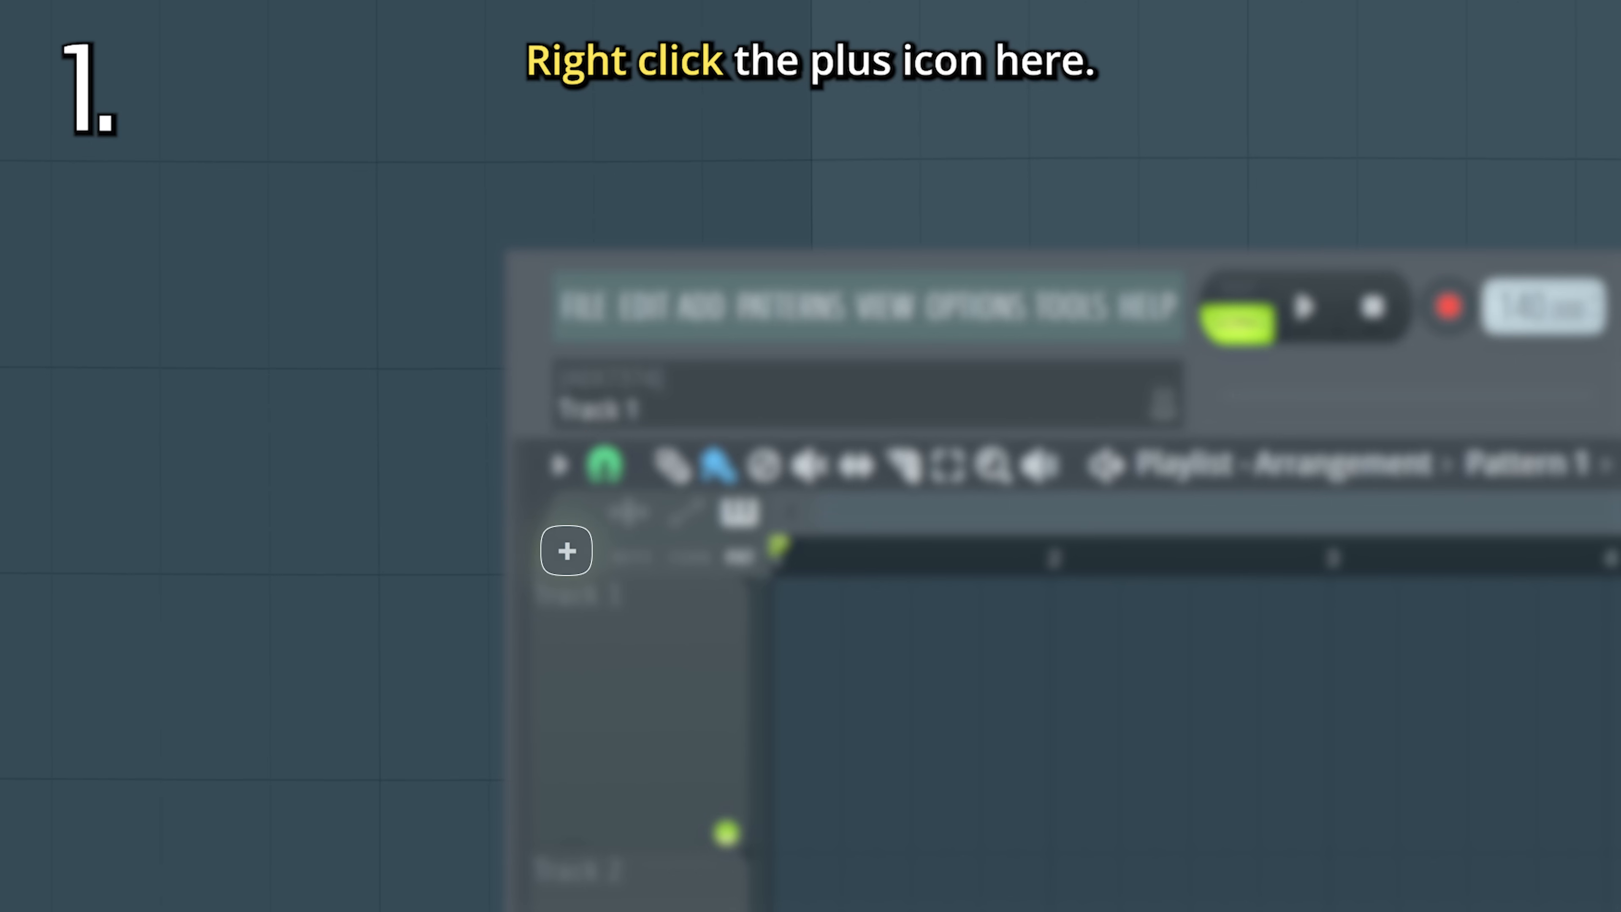
Add an audio track, assign its microphone input, arm recording and play to capture a test clip
right_click(566, 549)
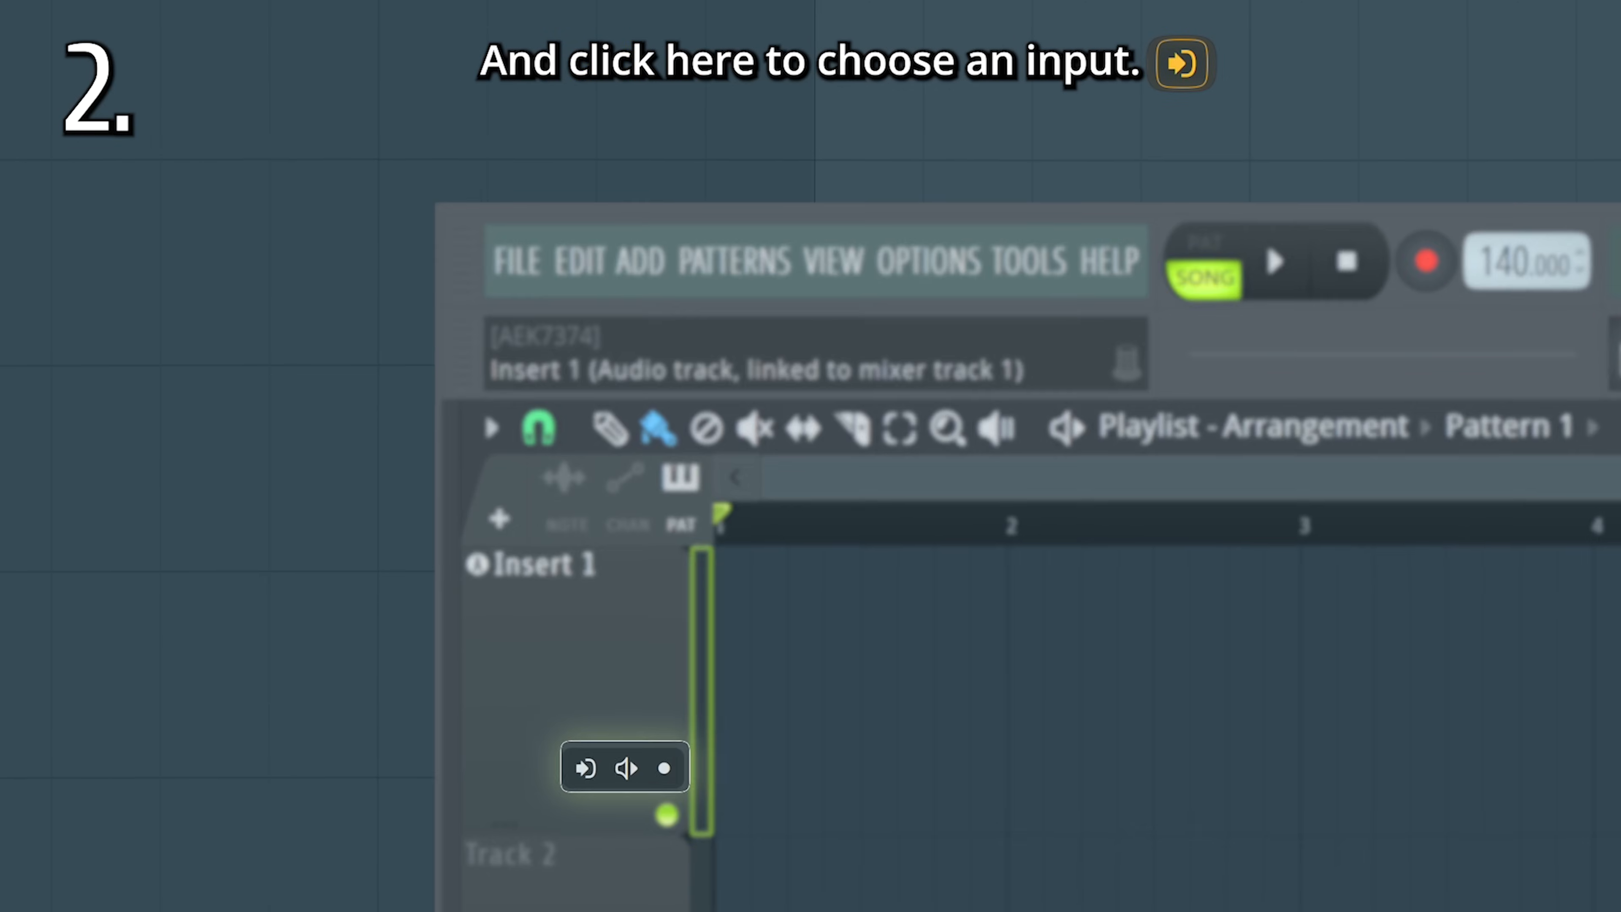
click(583, 767)
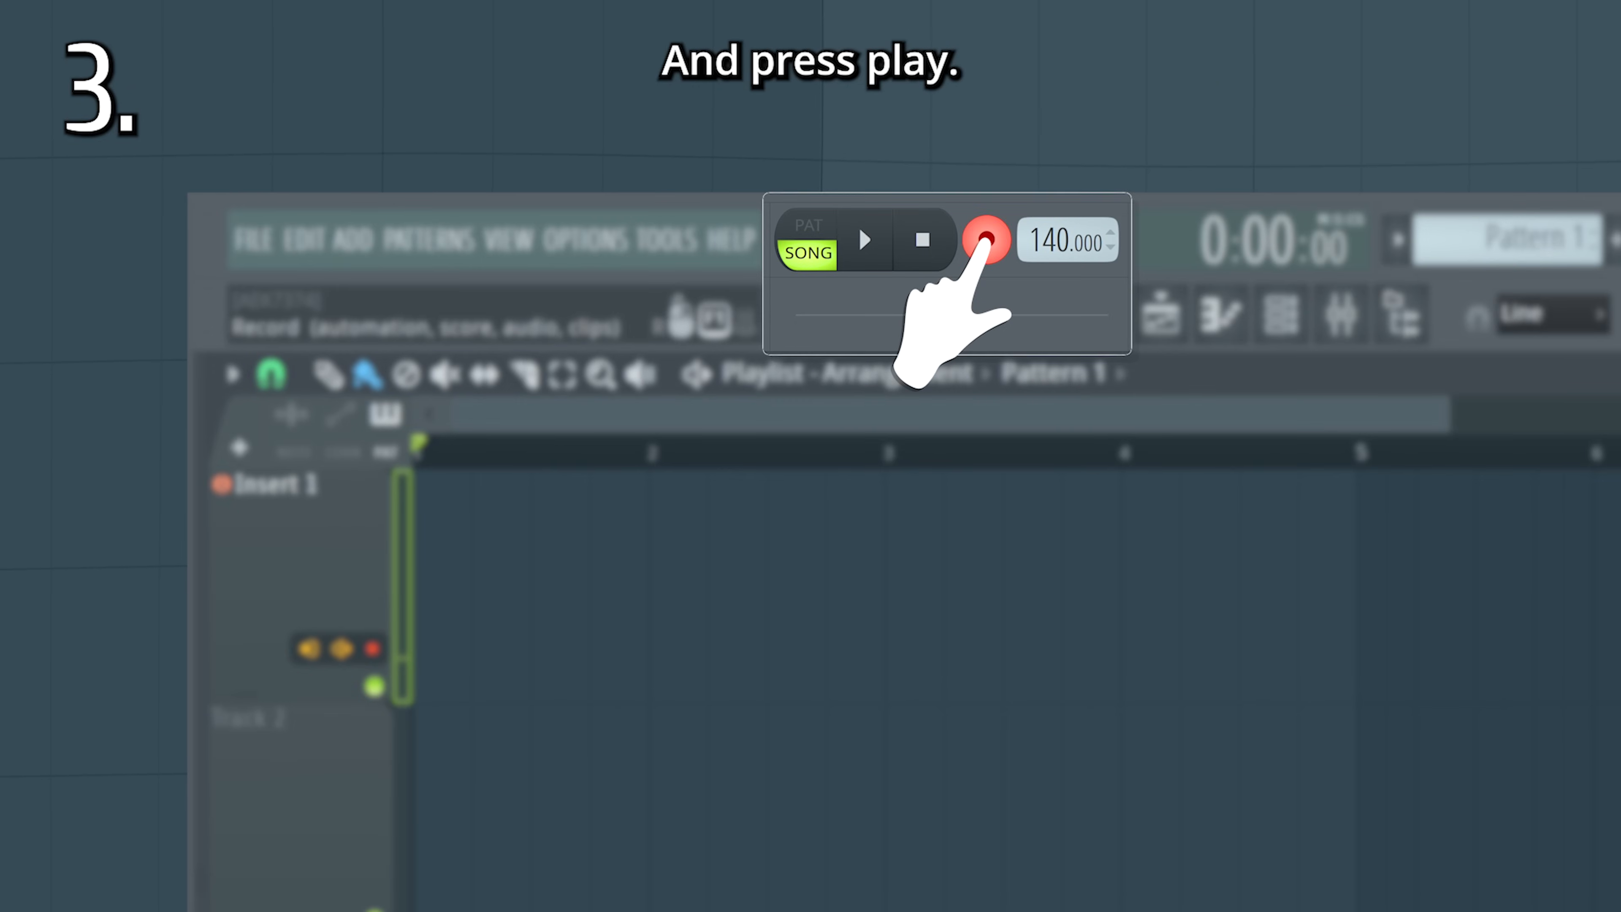
click(866, 239)
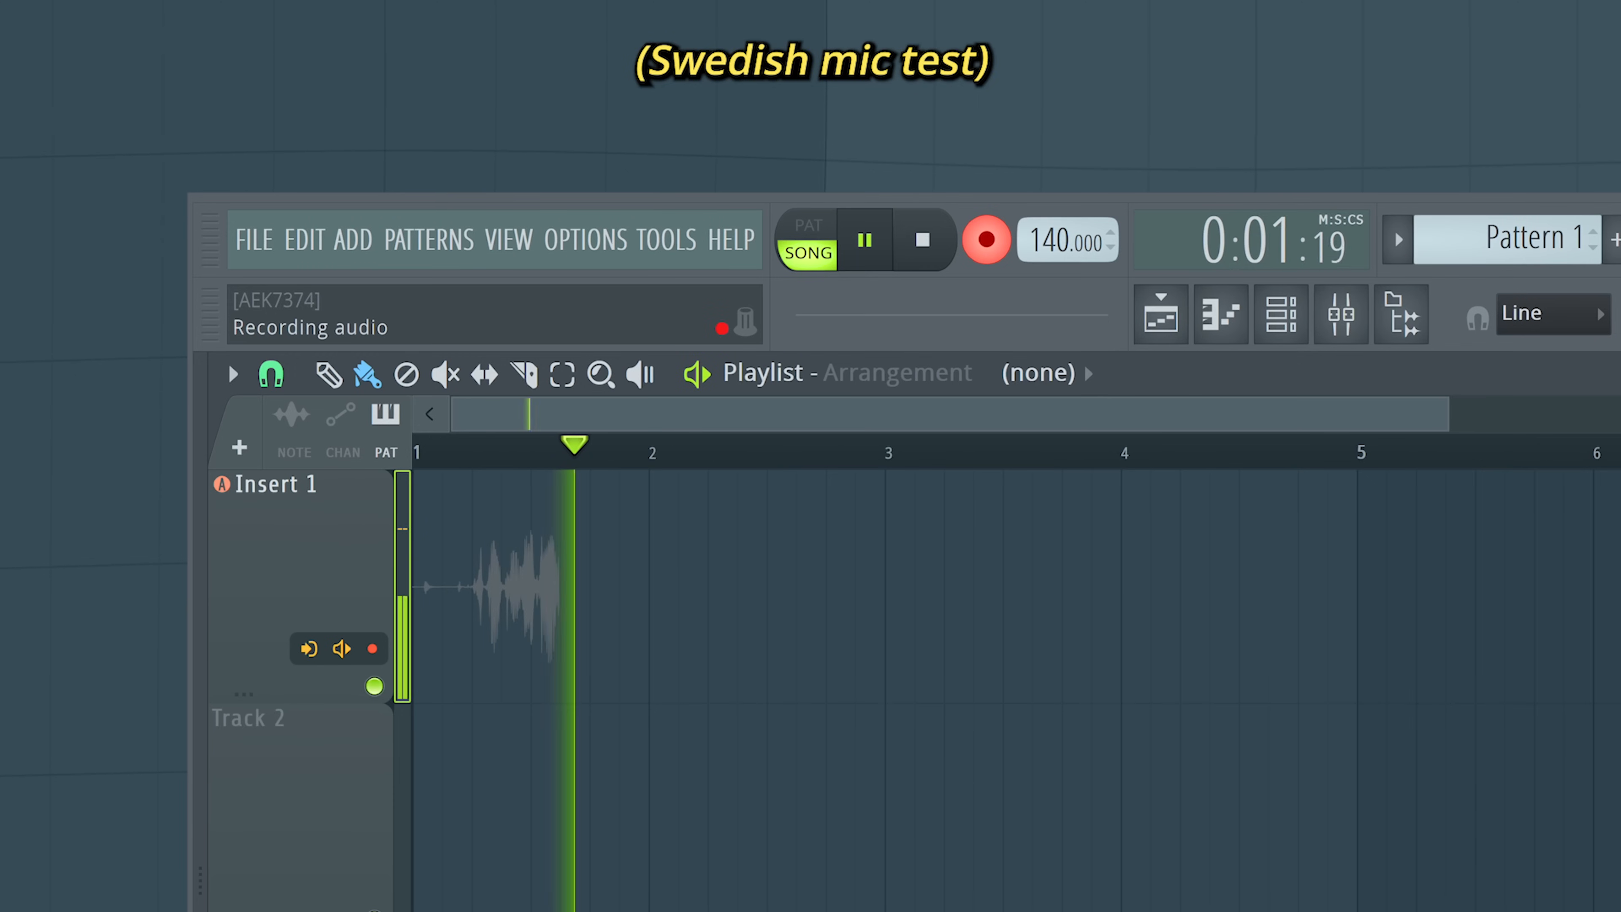
click(921, 240)
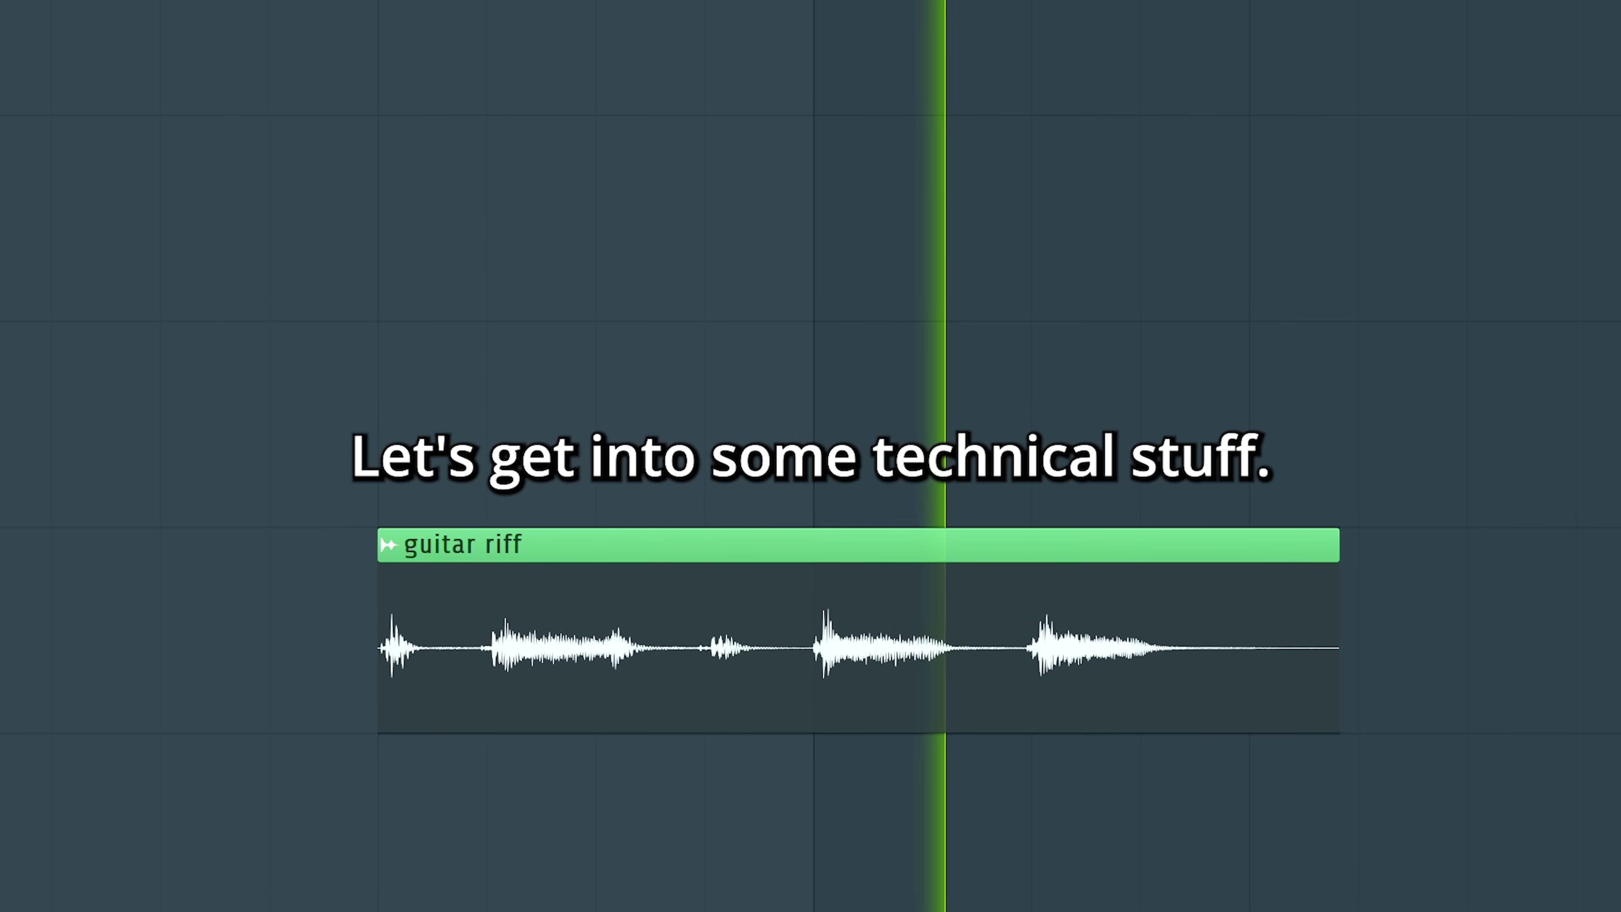
Show the Audio settings via F10 and reach the audio driver selection
key(f10)
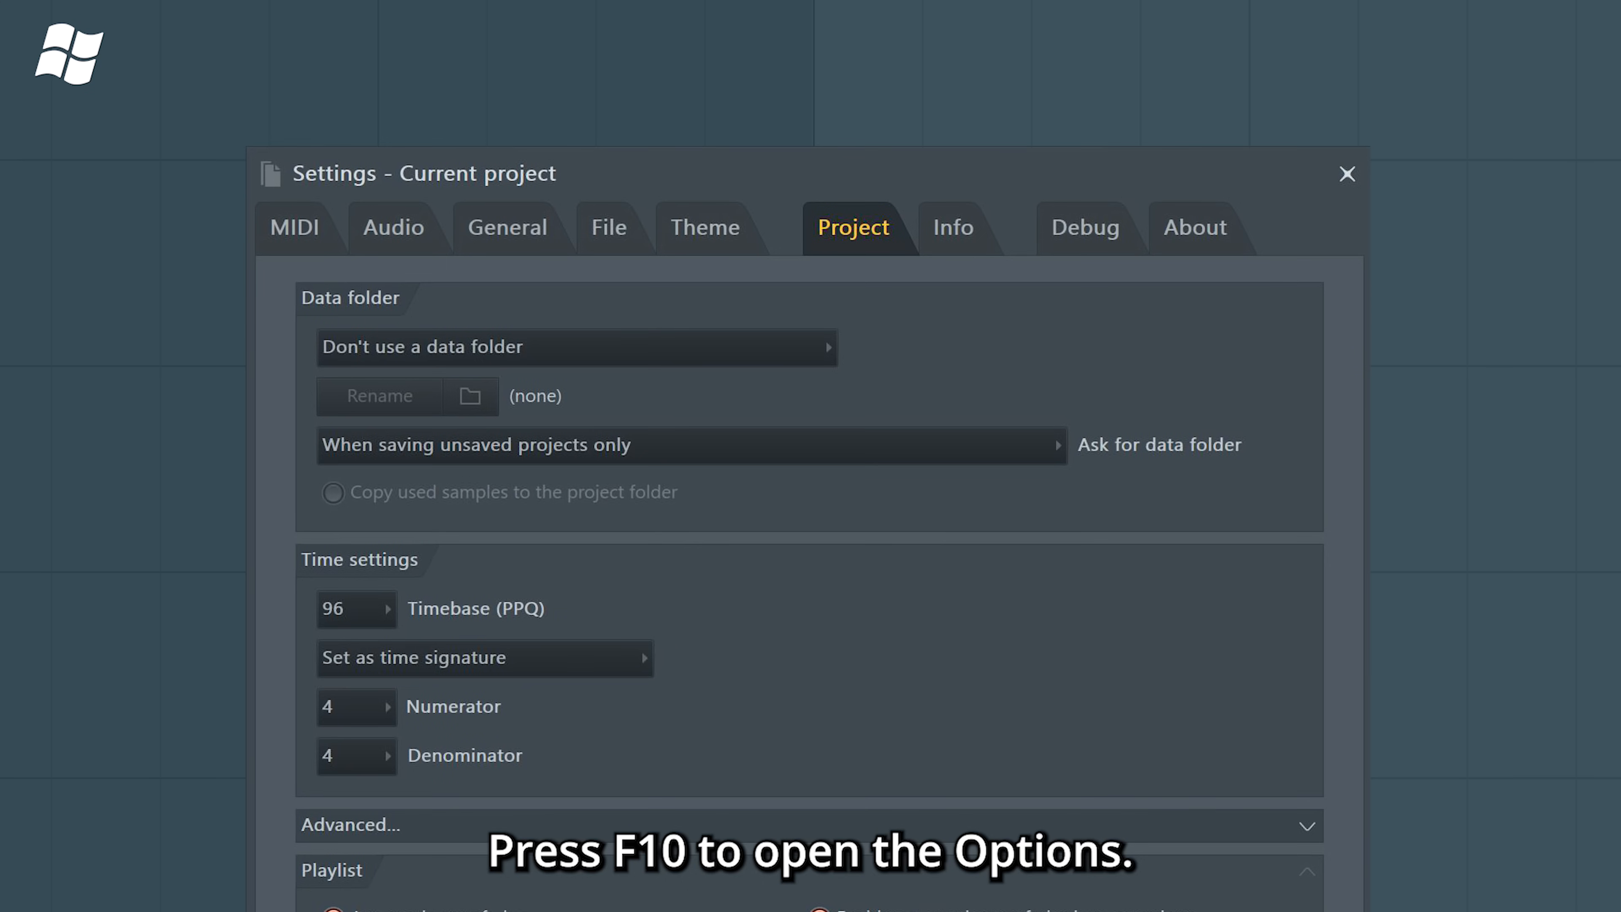
click(392, 229)
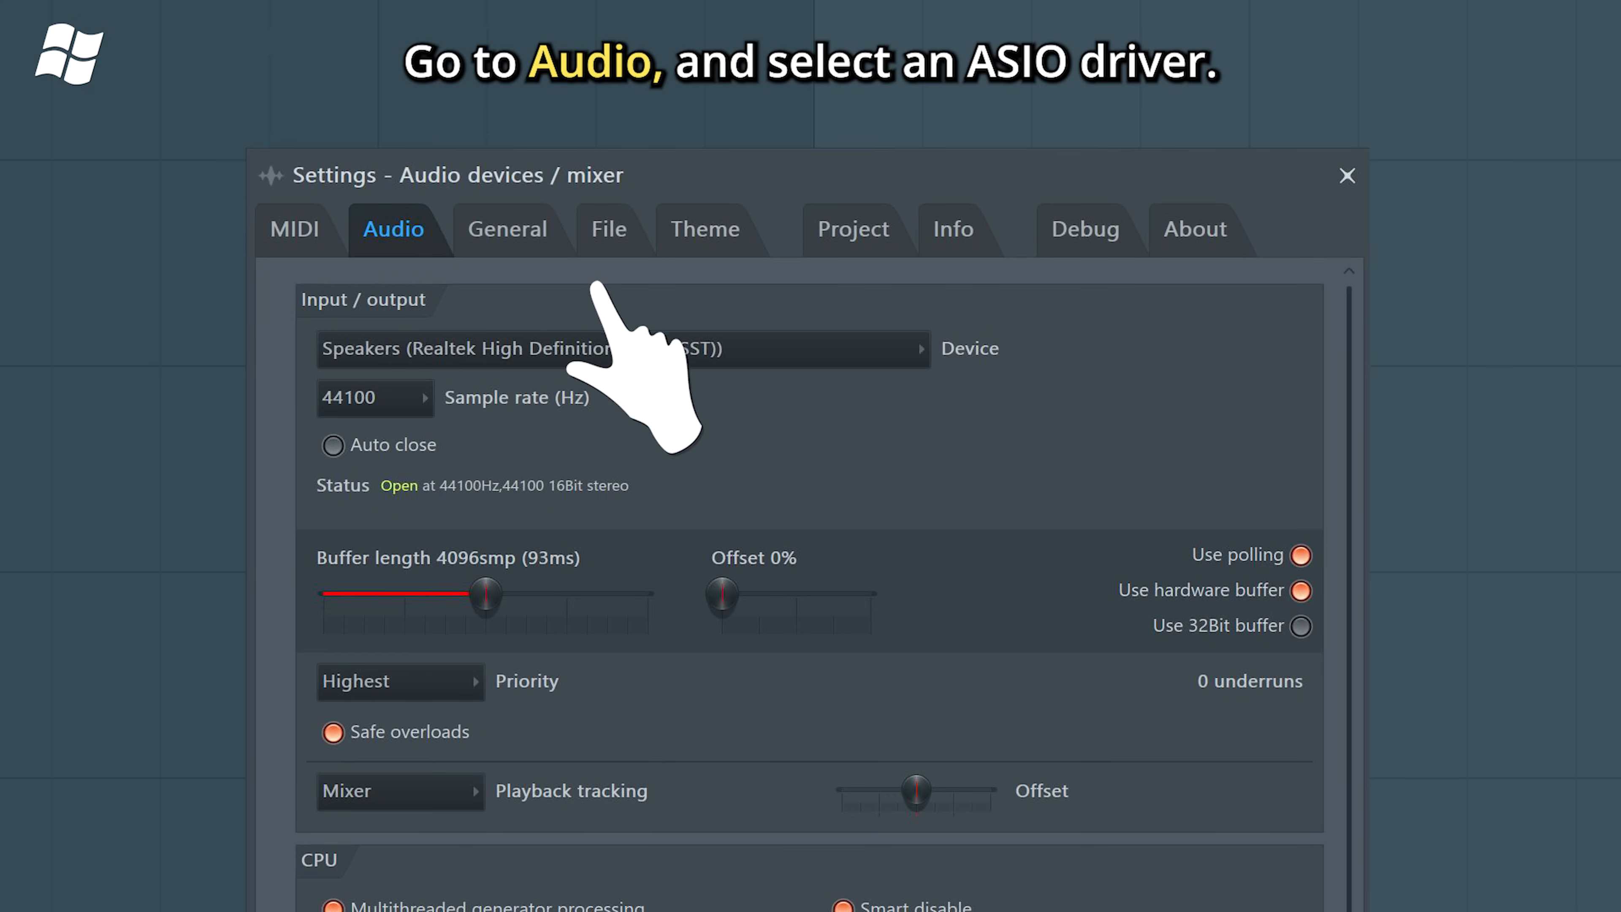
click(620, 348)
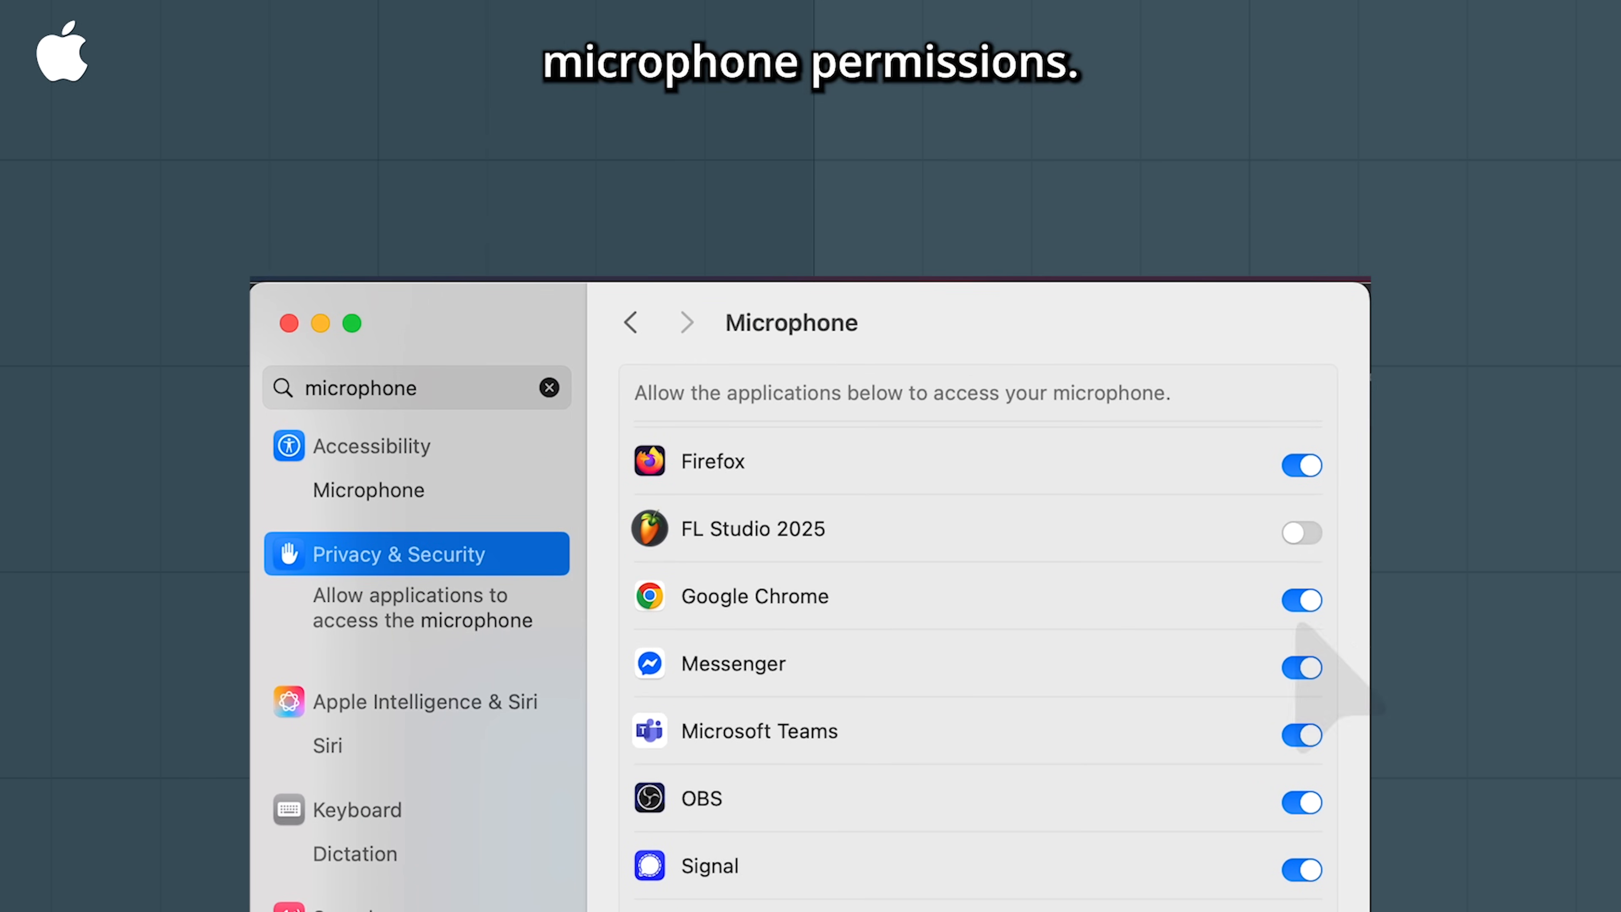
Allow FL Studio 2025 microphone access in macOS Privacy & Security
click(1302, 533)
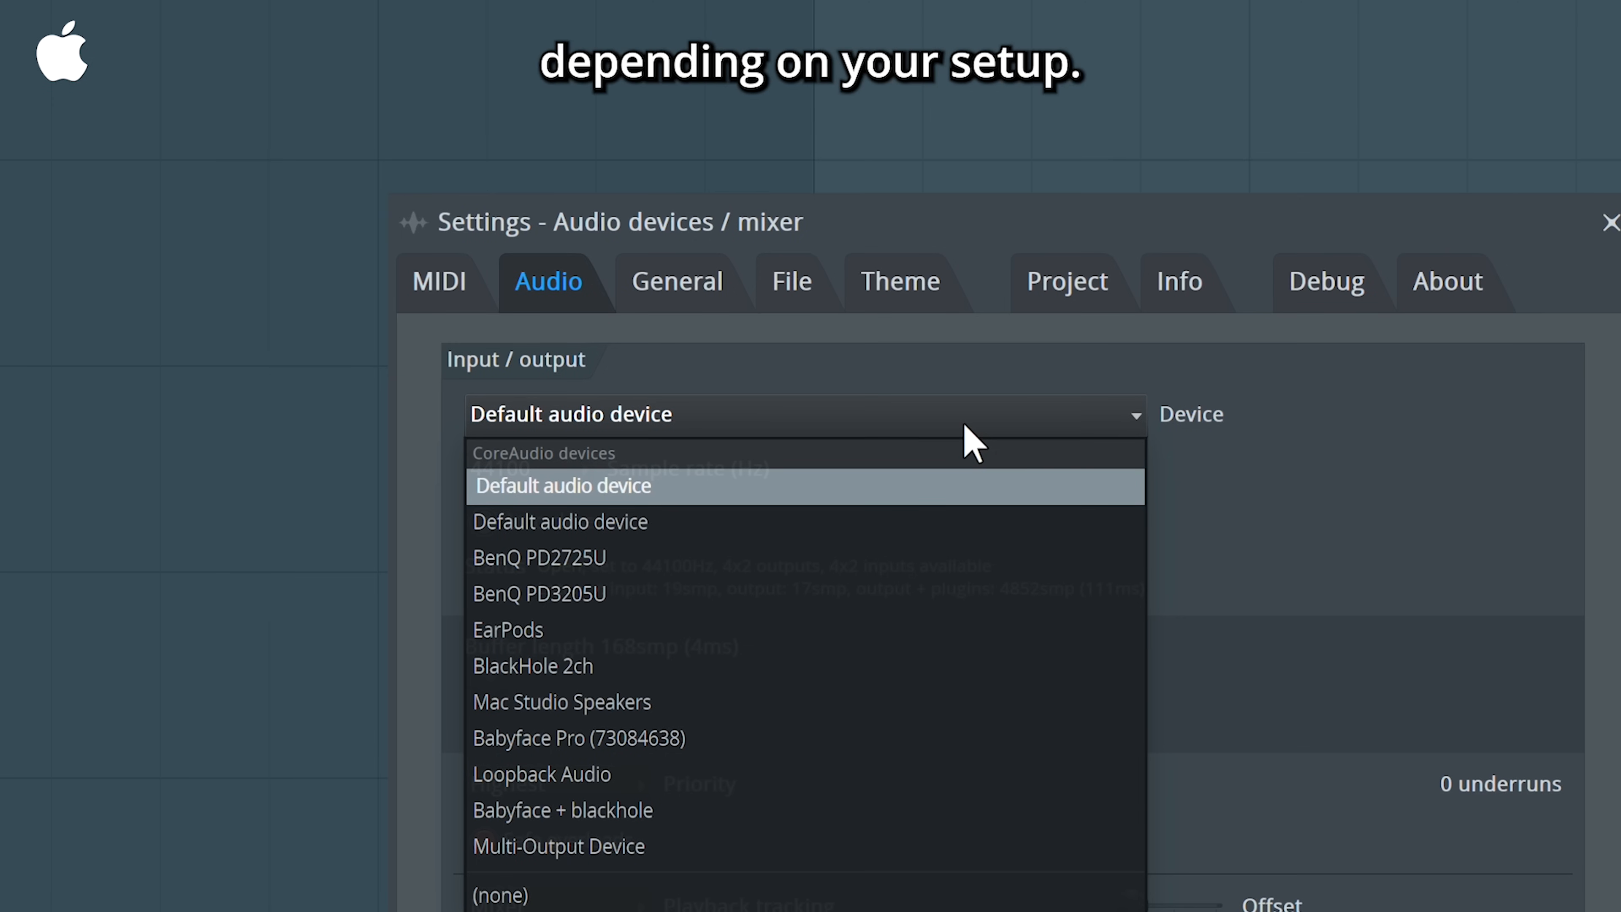
mouse_move(507, 630)
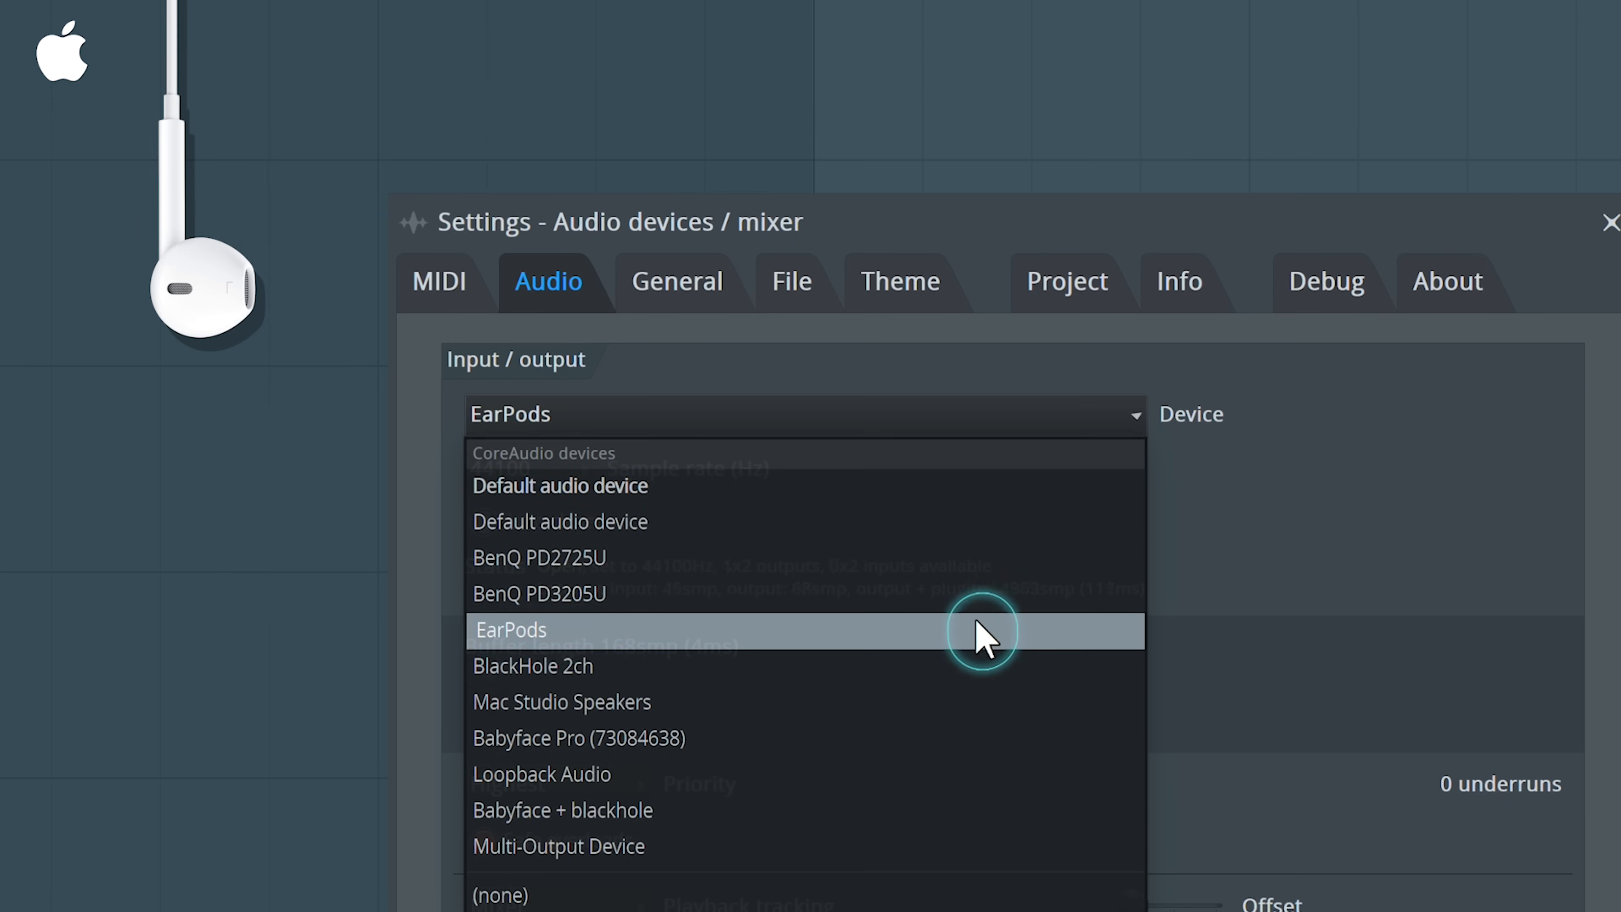
Select EarPods as FL Studio's audio device
click(510, 630)
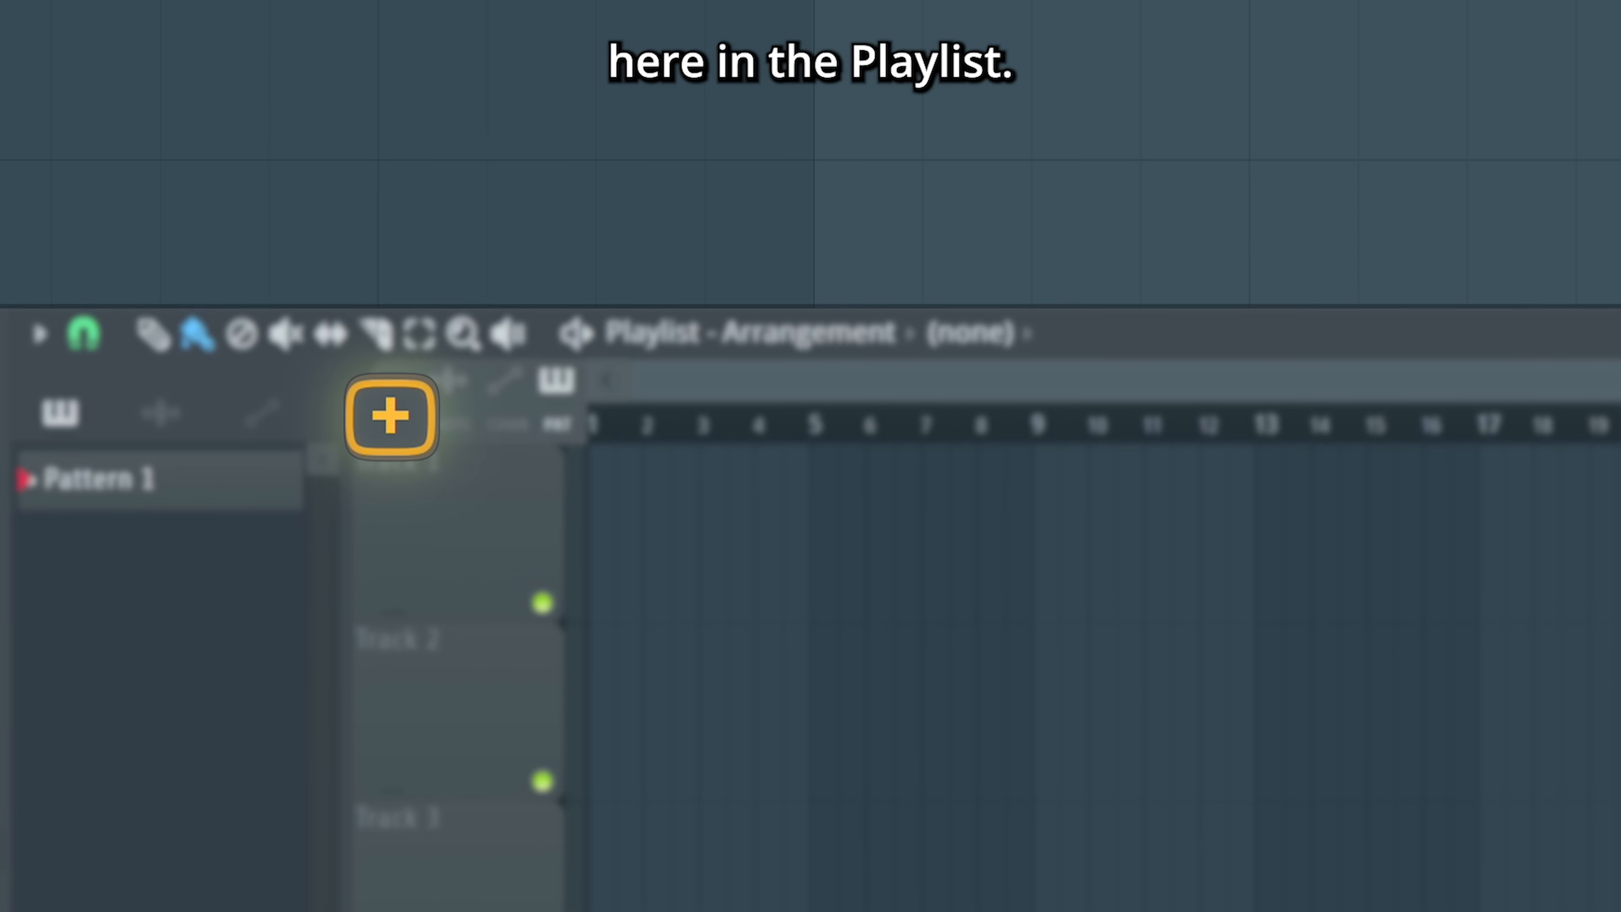
Create a new Playlist audio track, Insert 6, linked to a mixer insert
click(467, 346)
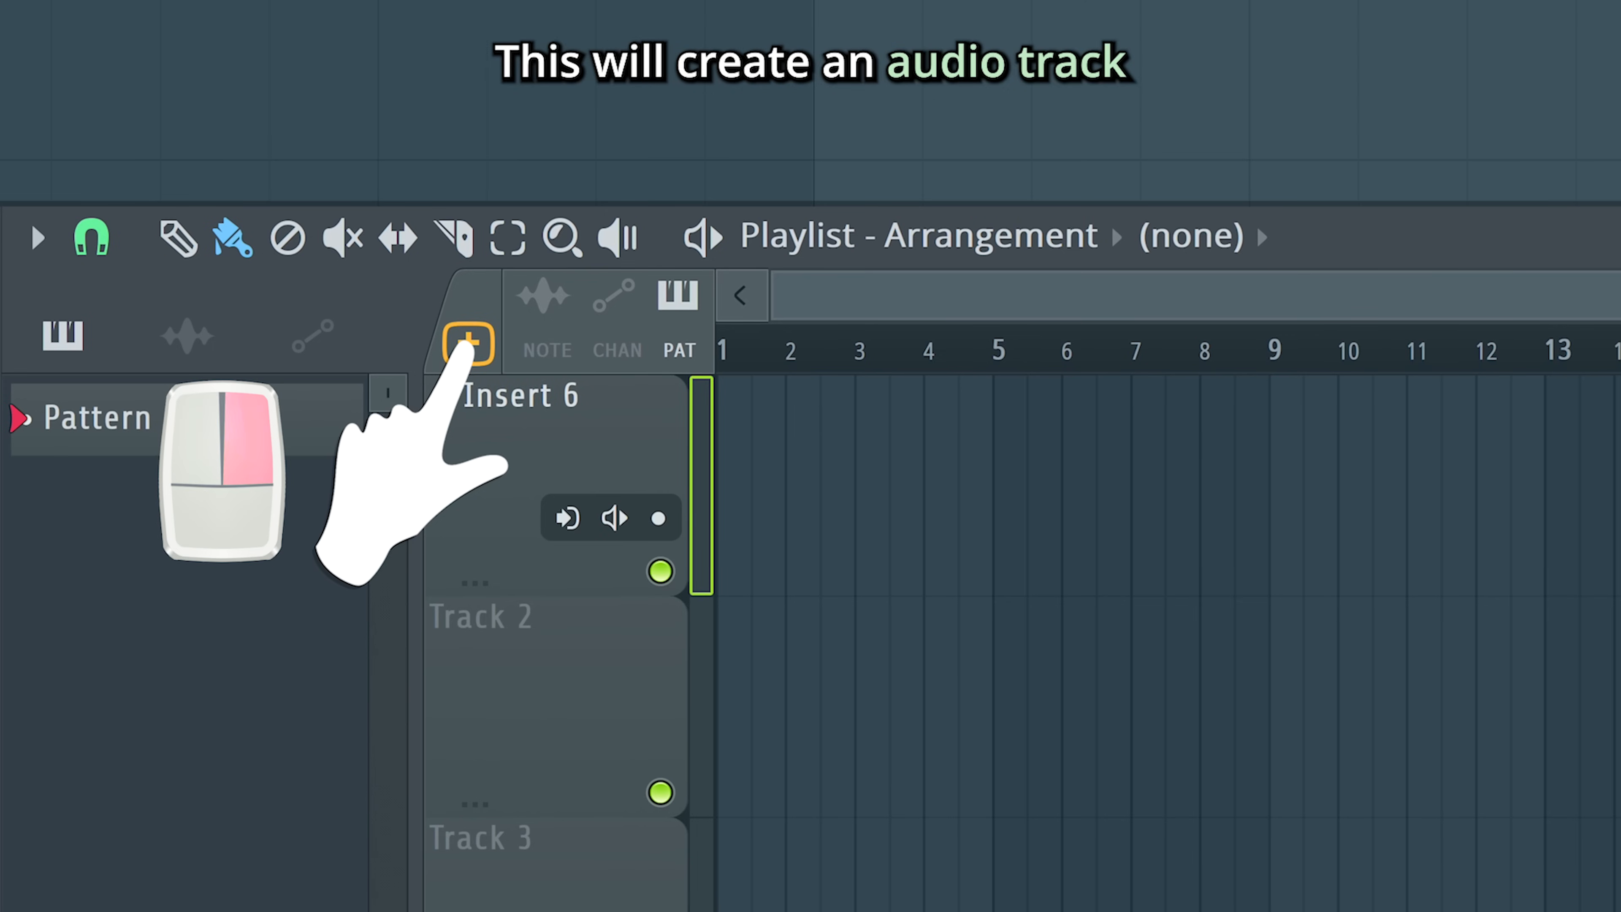
click(467, 344)
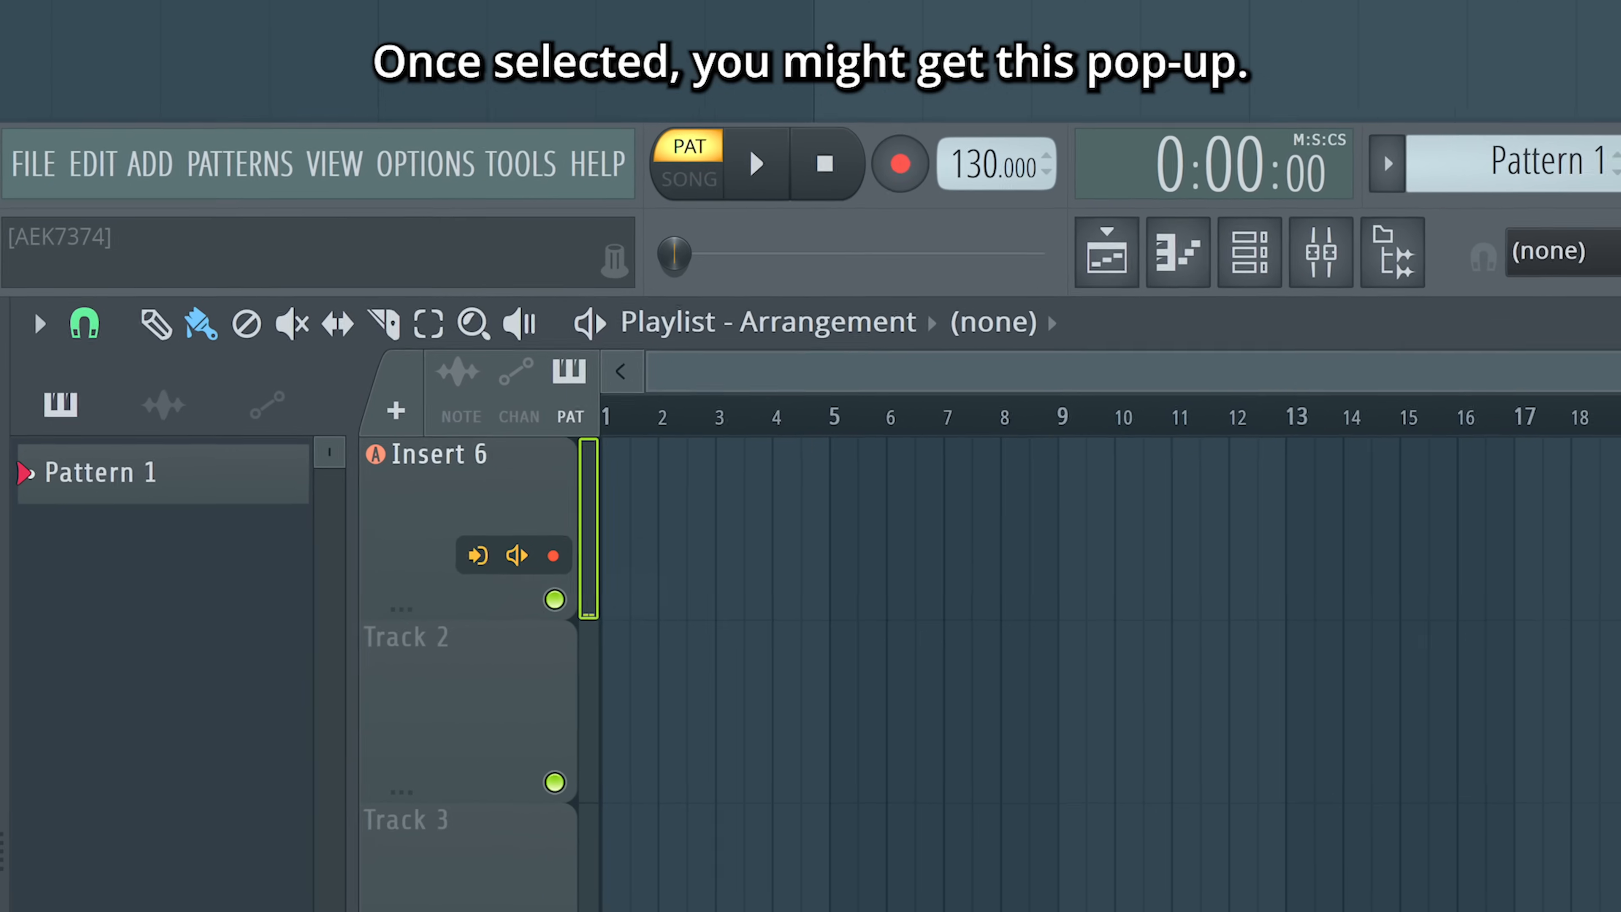
Assign an external input to Insert 6 and confirm Yes for External input only
click(475, 556)
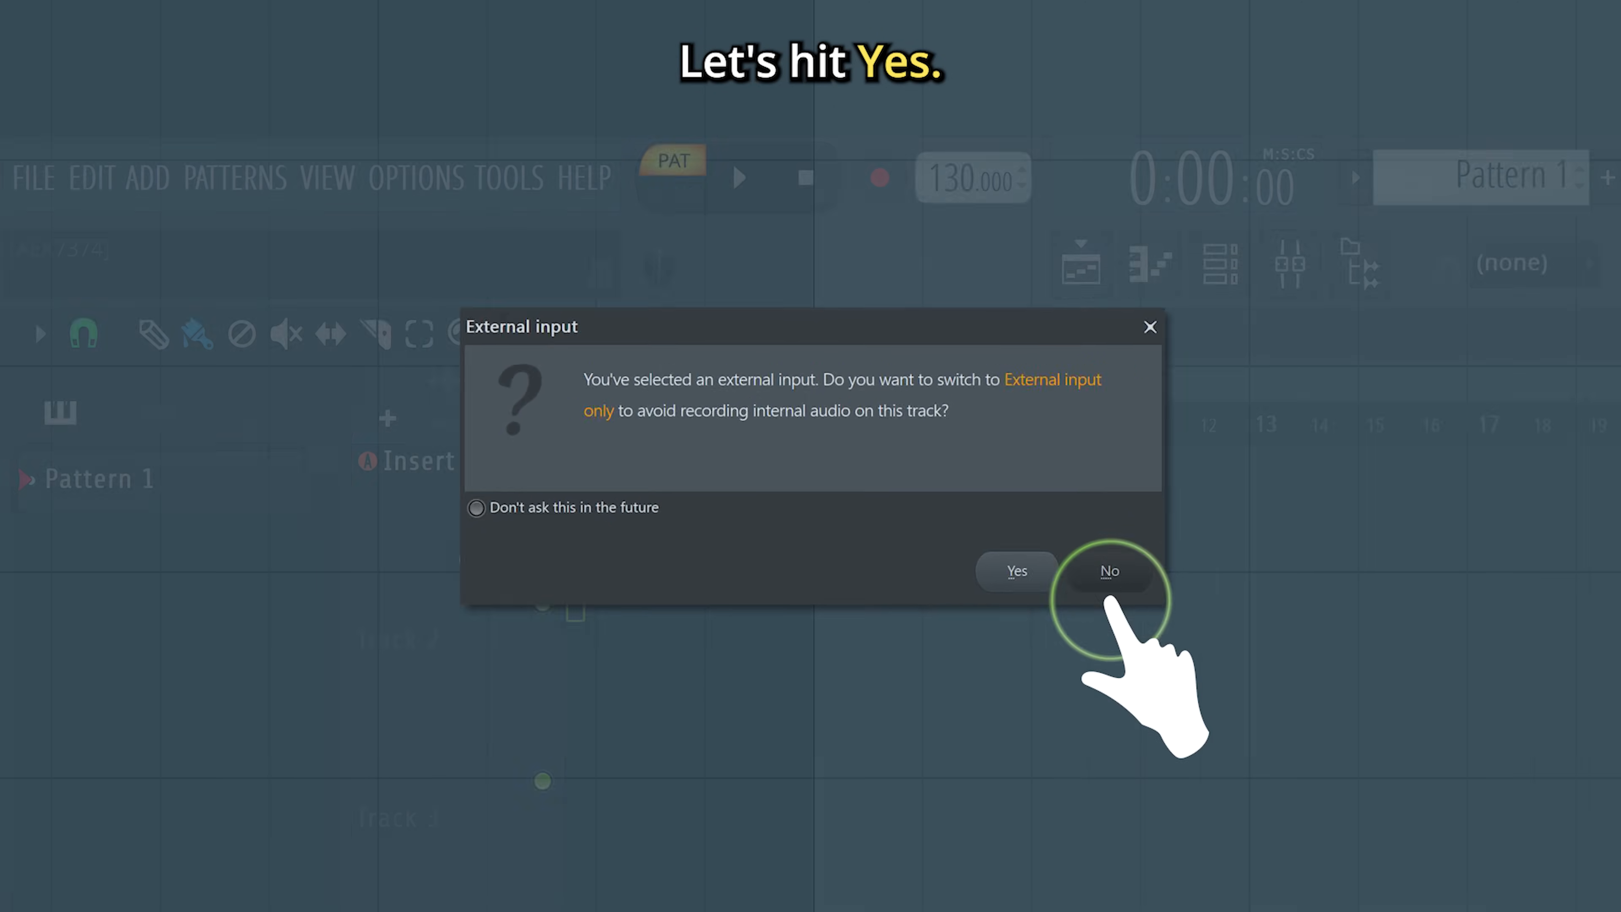
click(1015, 571)
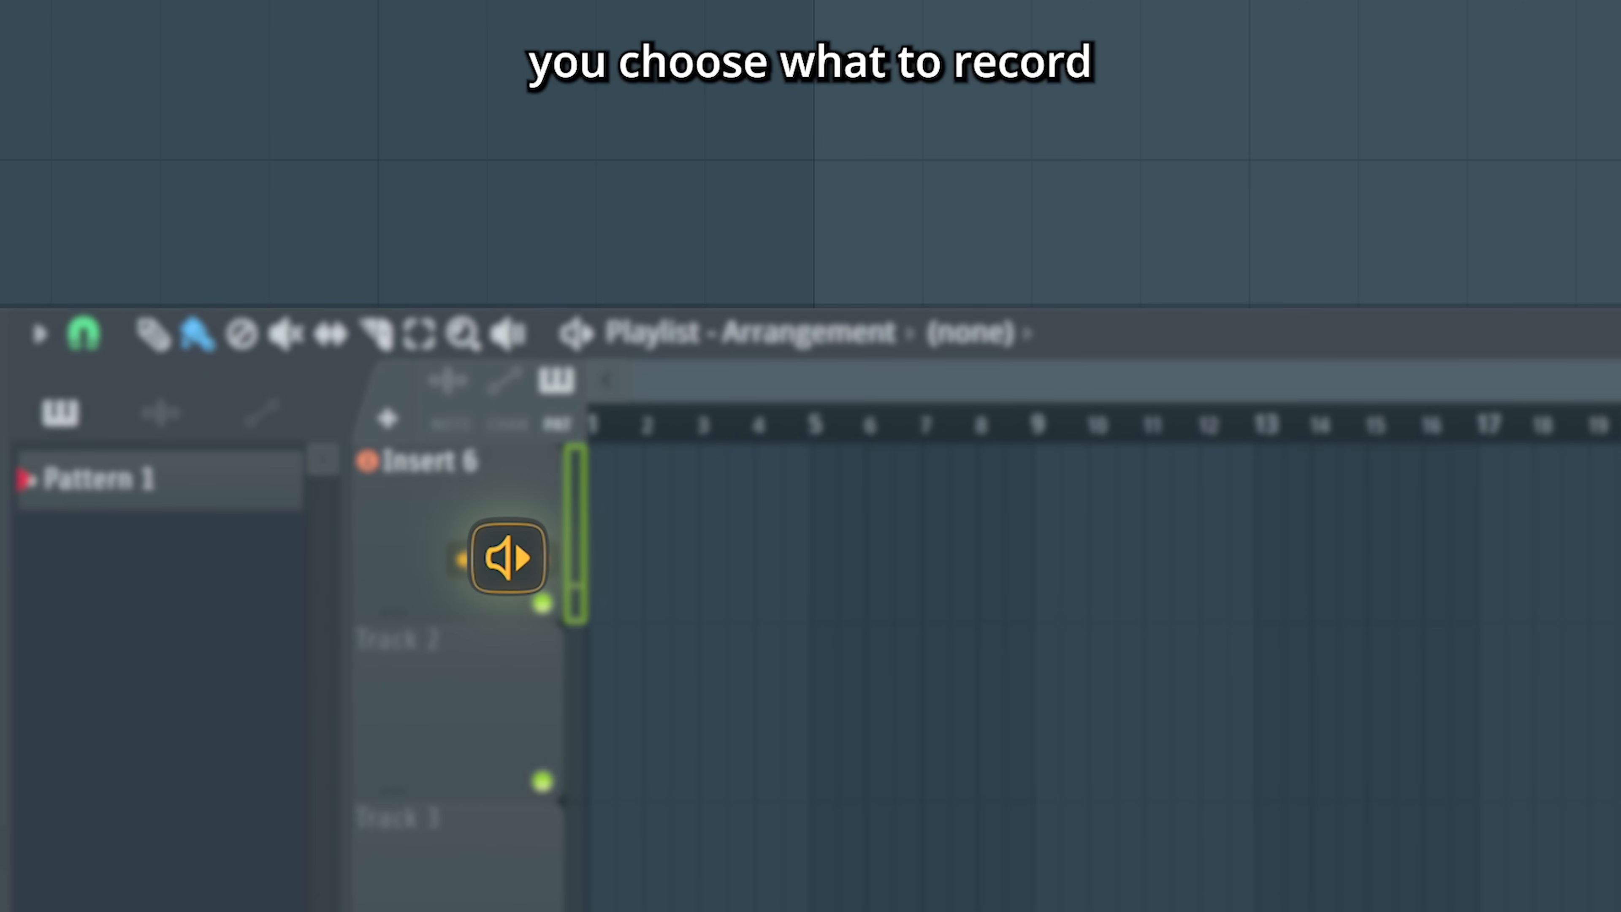
click(507, 558)
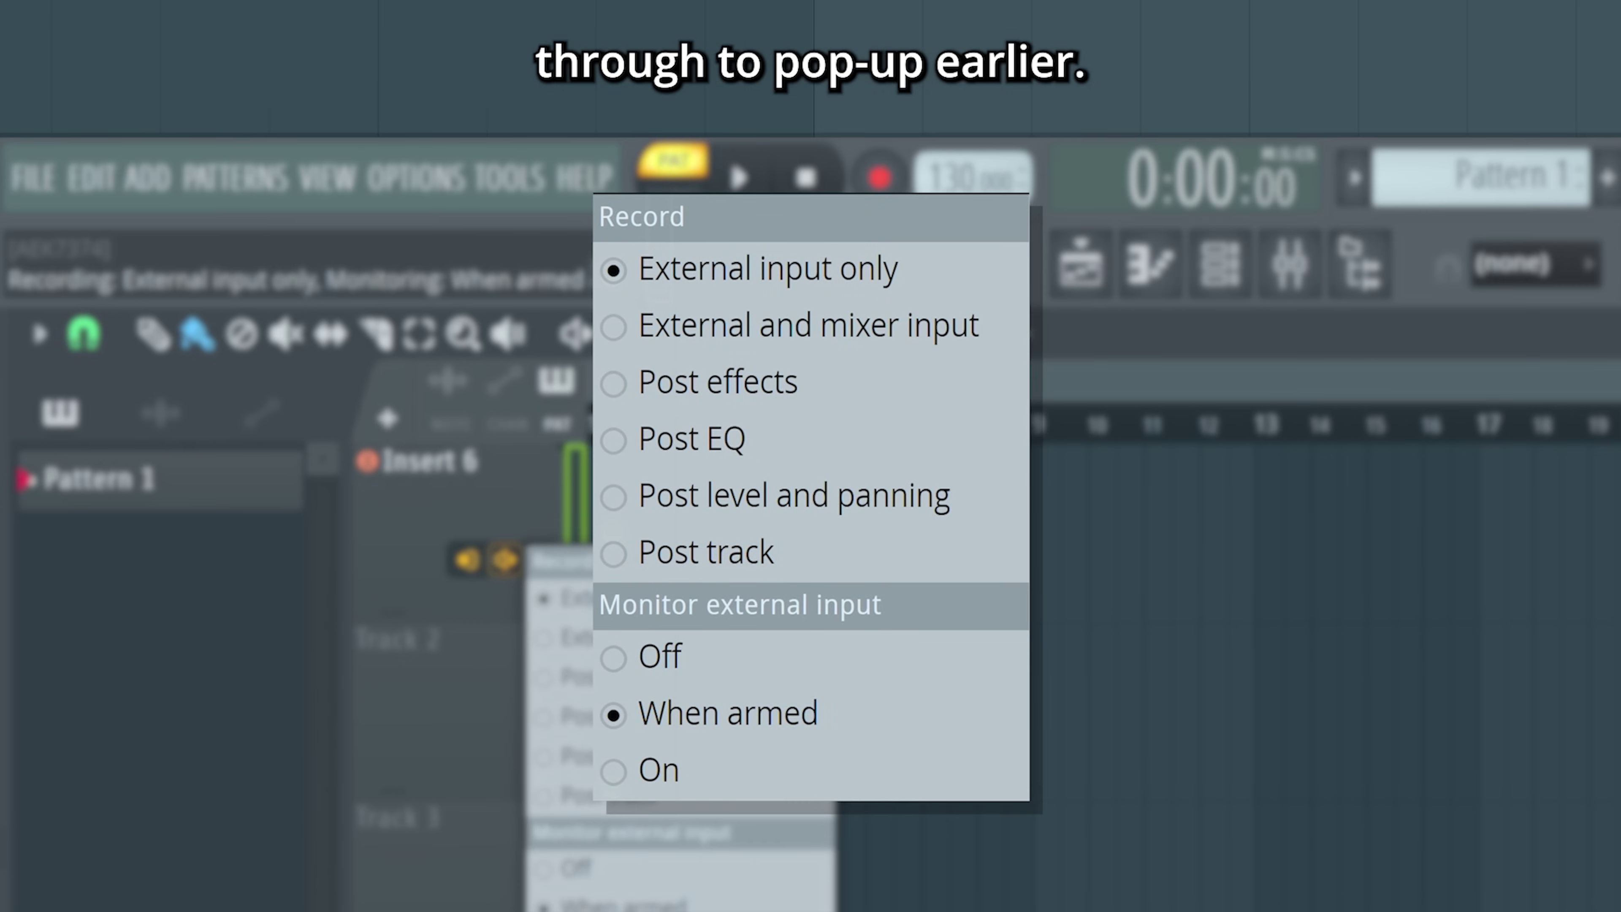
click(768, 268)
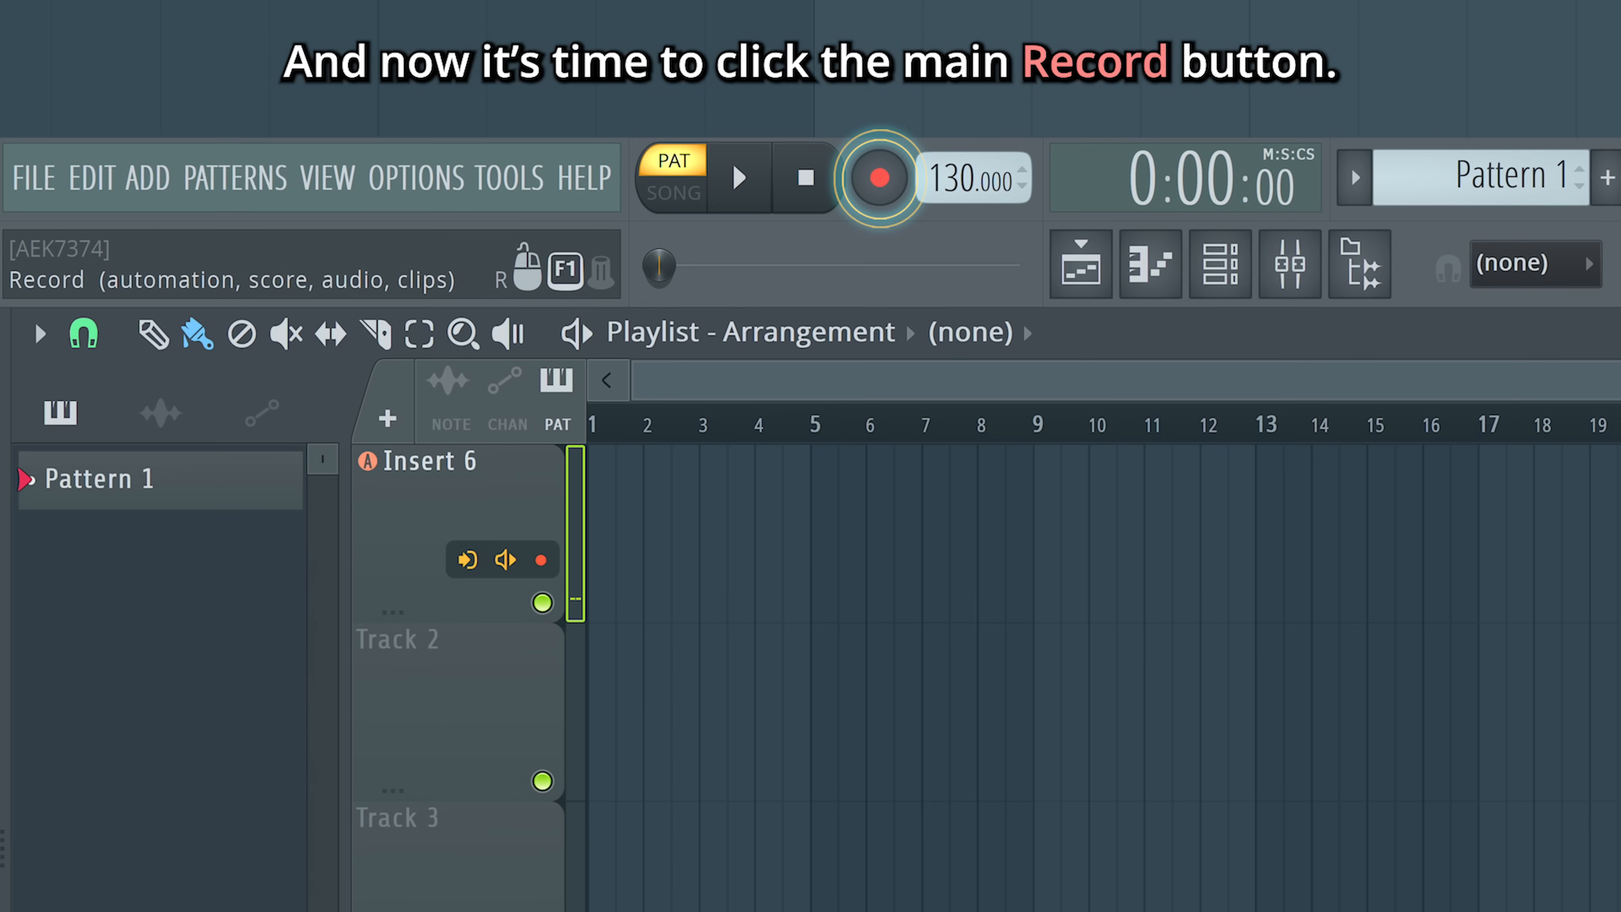
Arm project recording, choose 'Everything' to record, and show the recording filter options
click(879, 178)
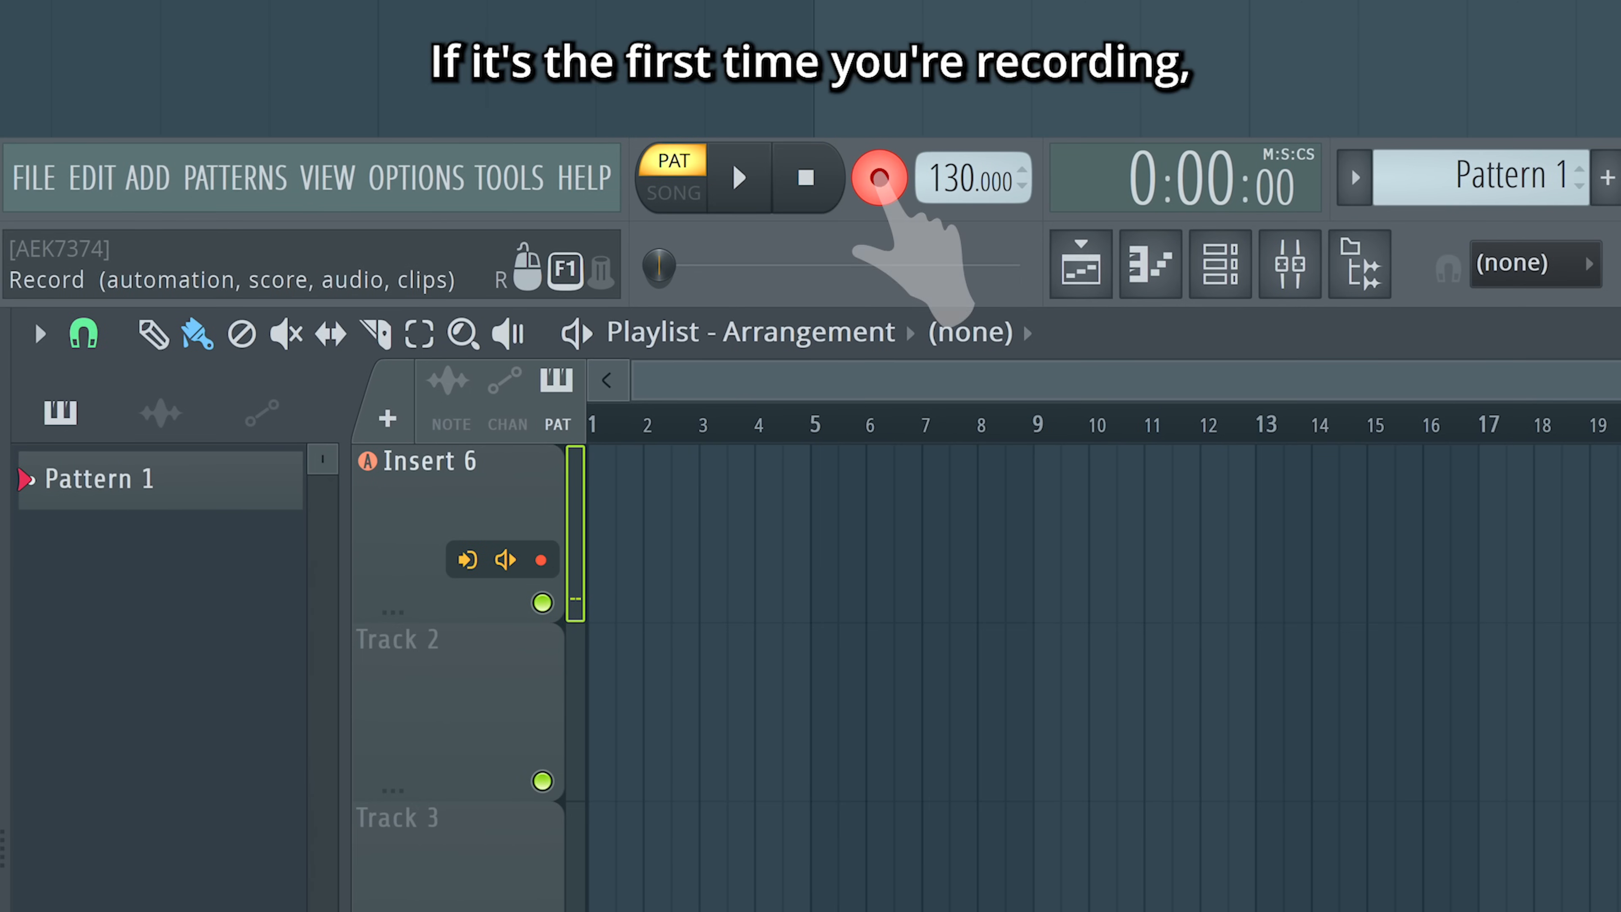
click(878, 178)
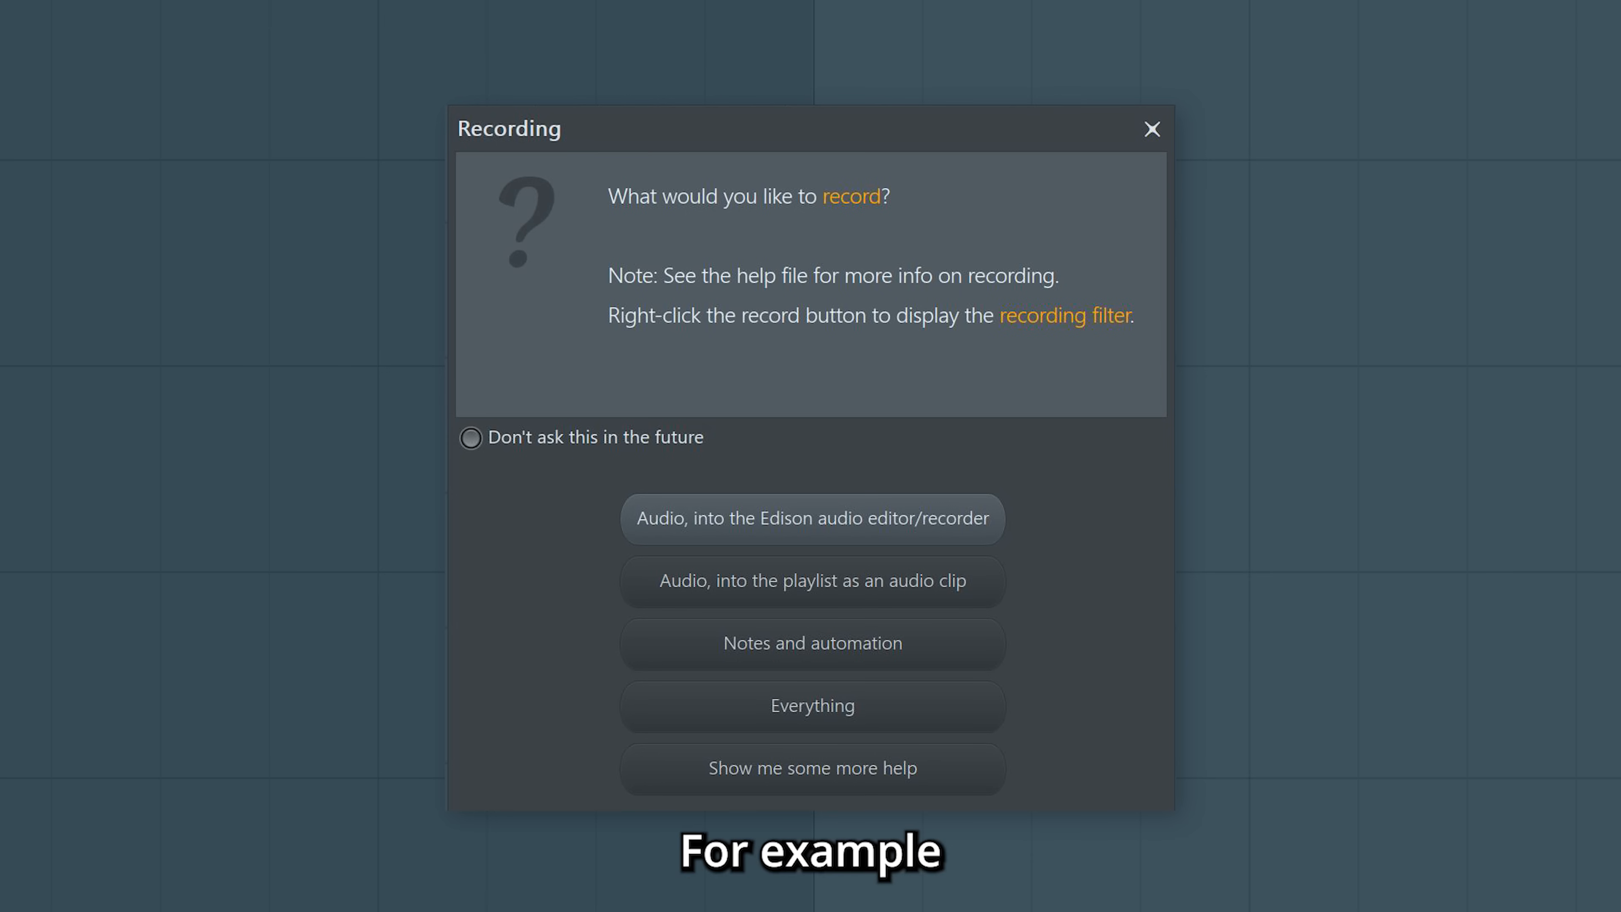
mouse_move(812, 643)
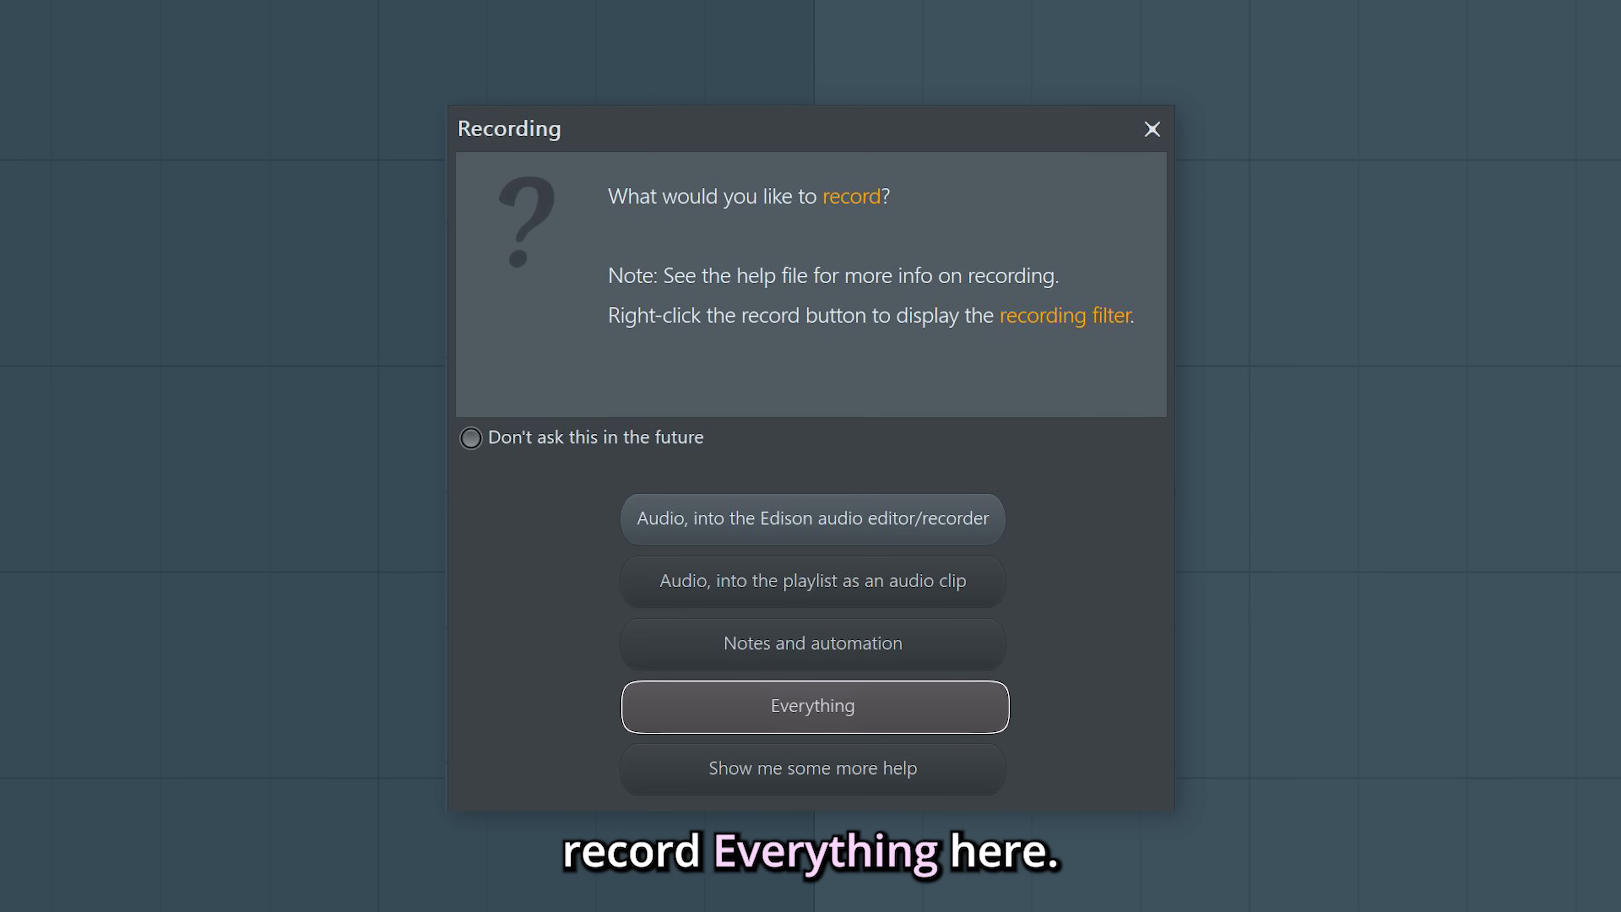
click(812, 706)
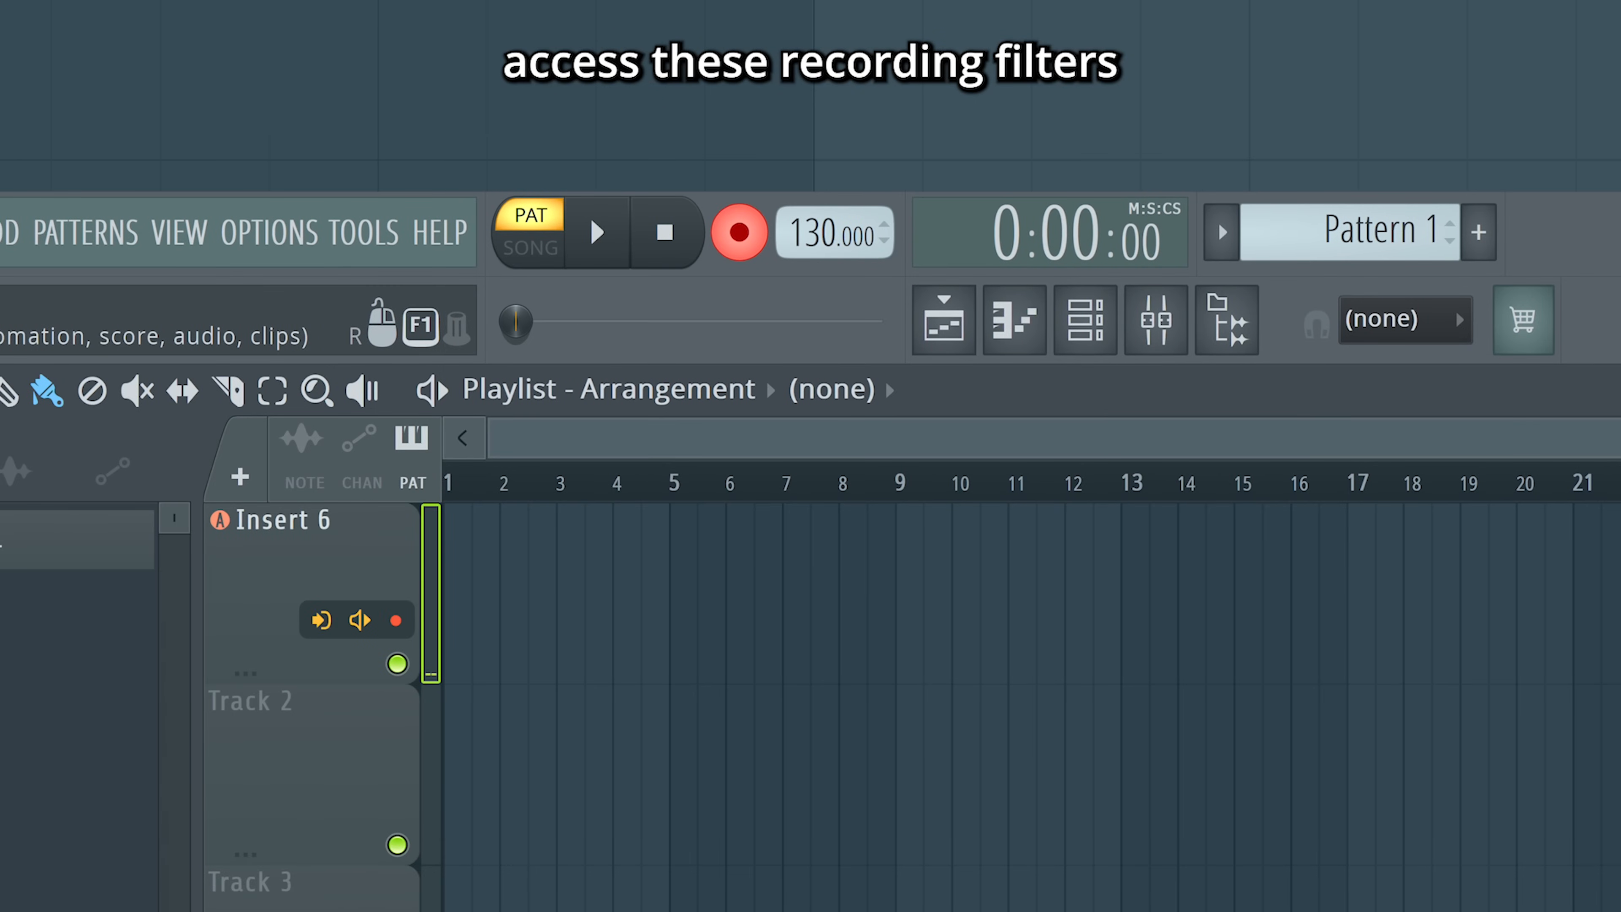
right_click(738, 231)
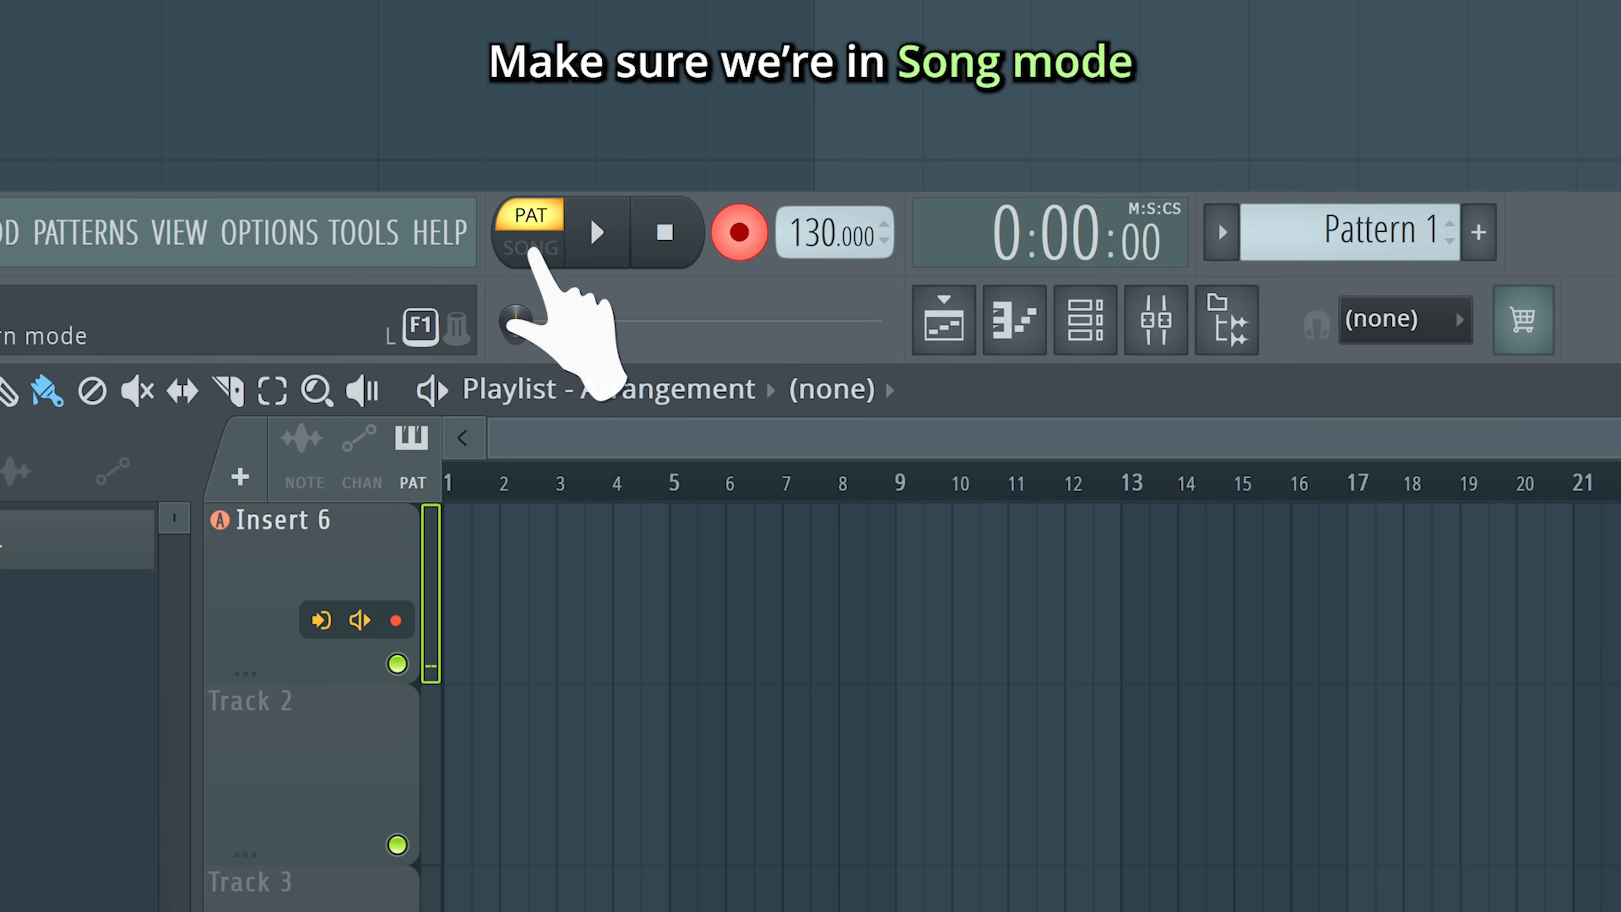
Record a vocal clip onto Insert 6 in Song mode from bar 1, then pause
key(space)
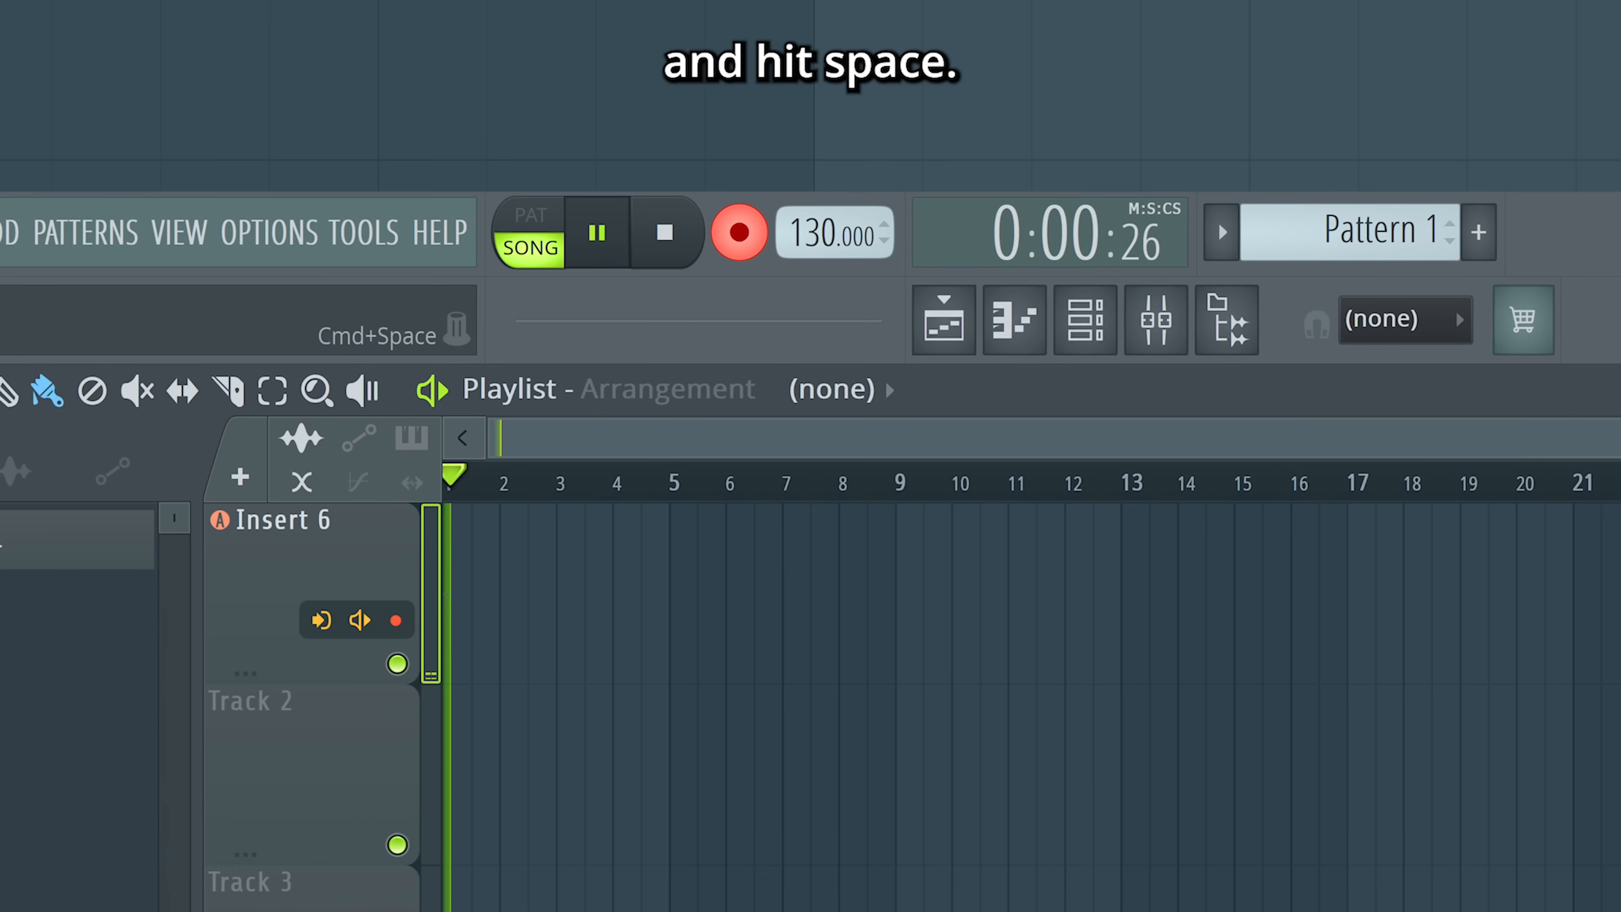
key(space)
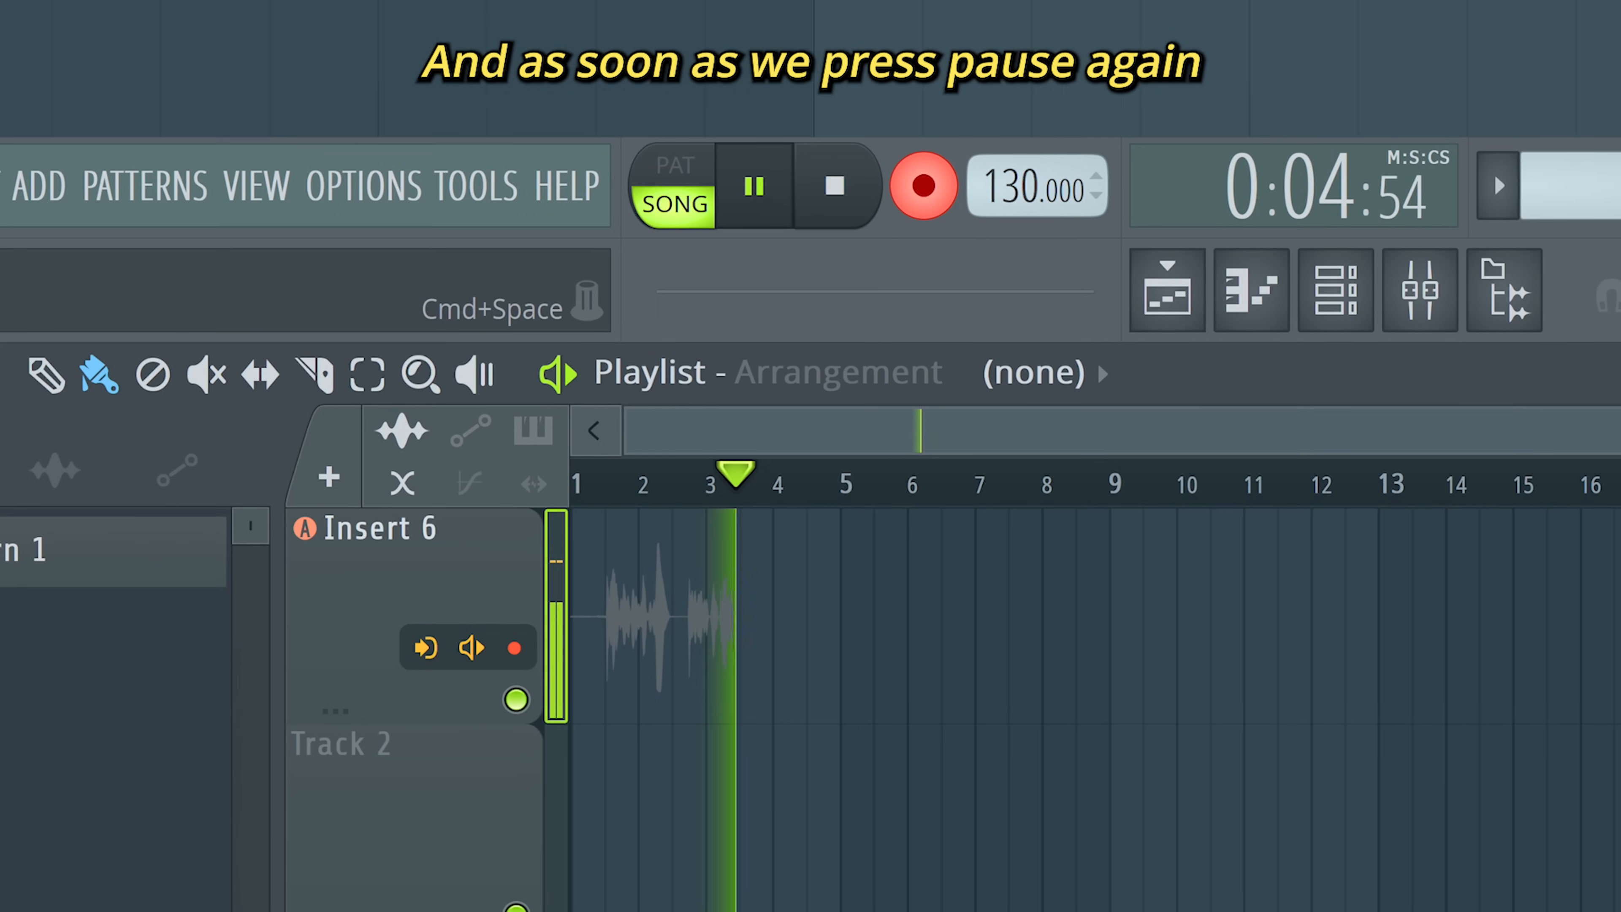
click(753, 187)
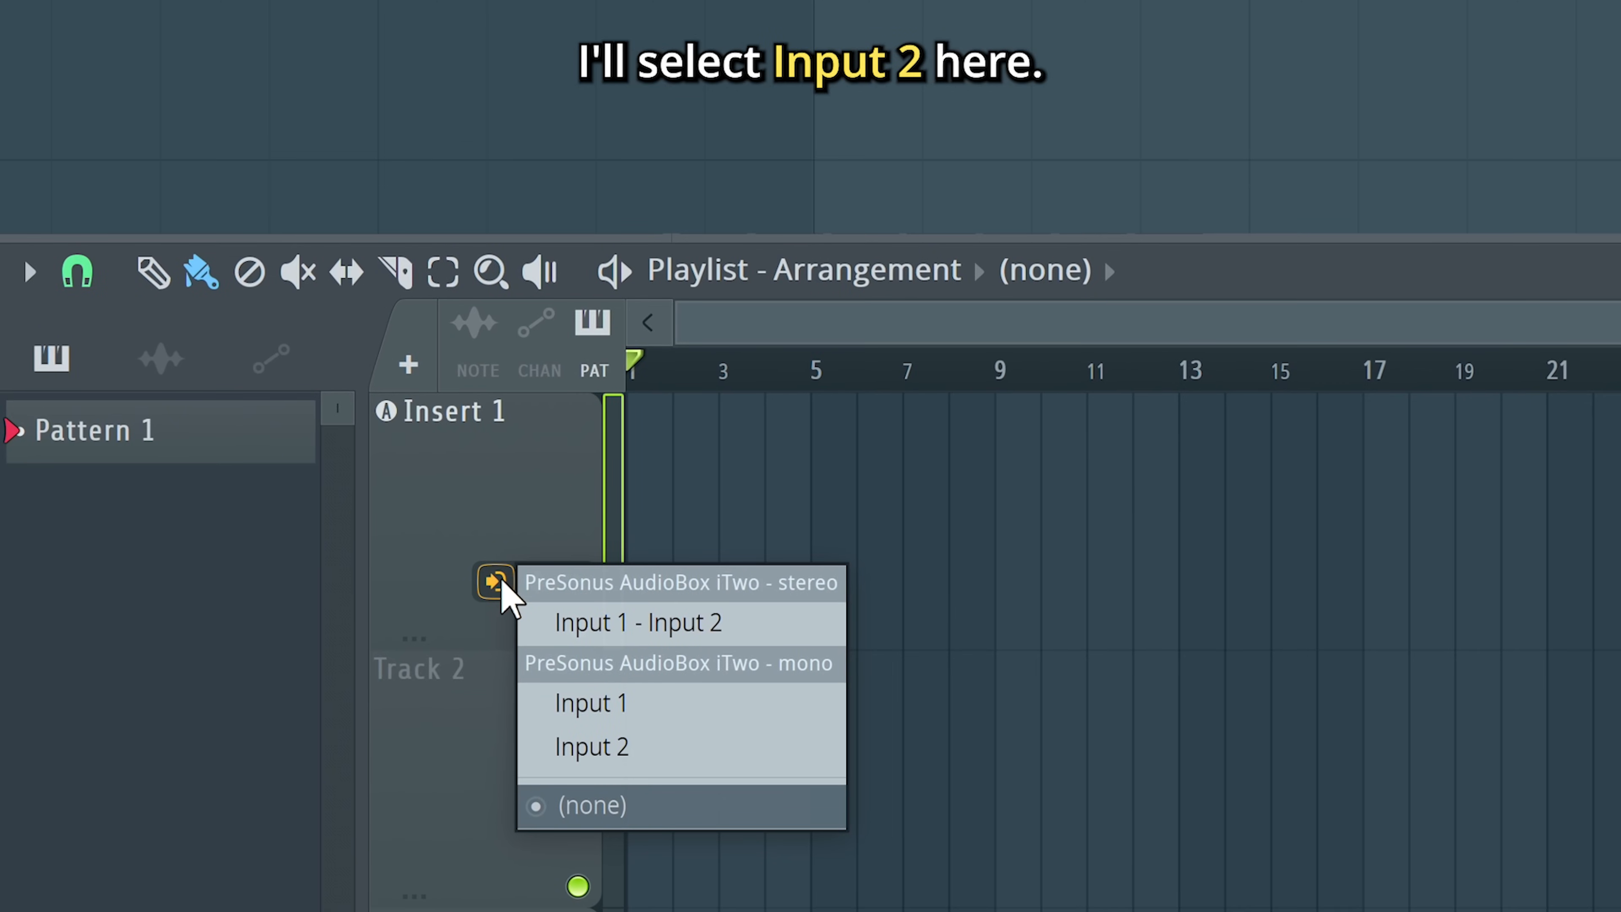
Route Input 2 (mono) to the Insert 1 track and record a precounted take from bar 1
click(591, 746)
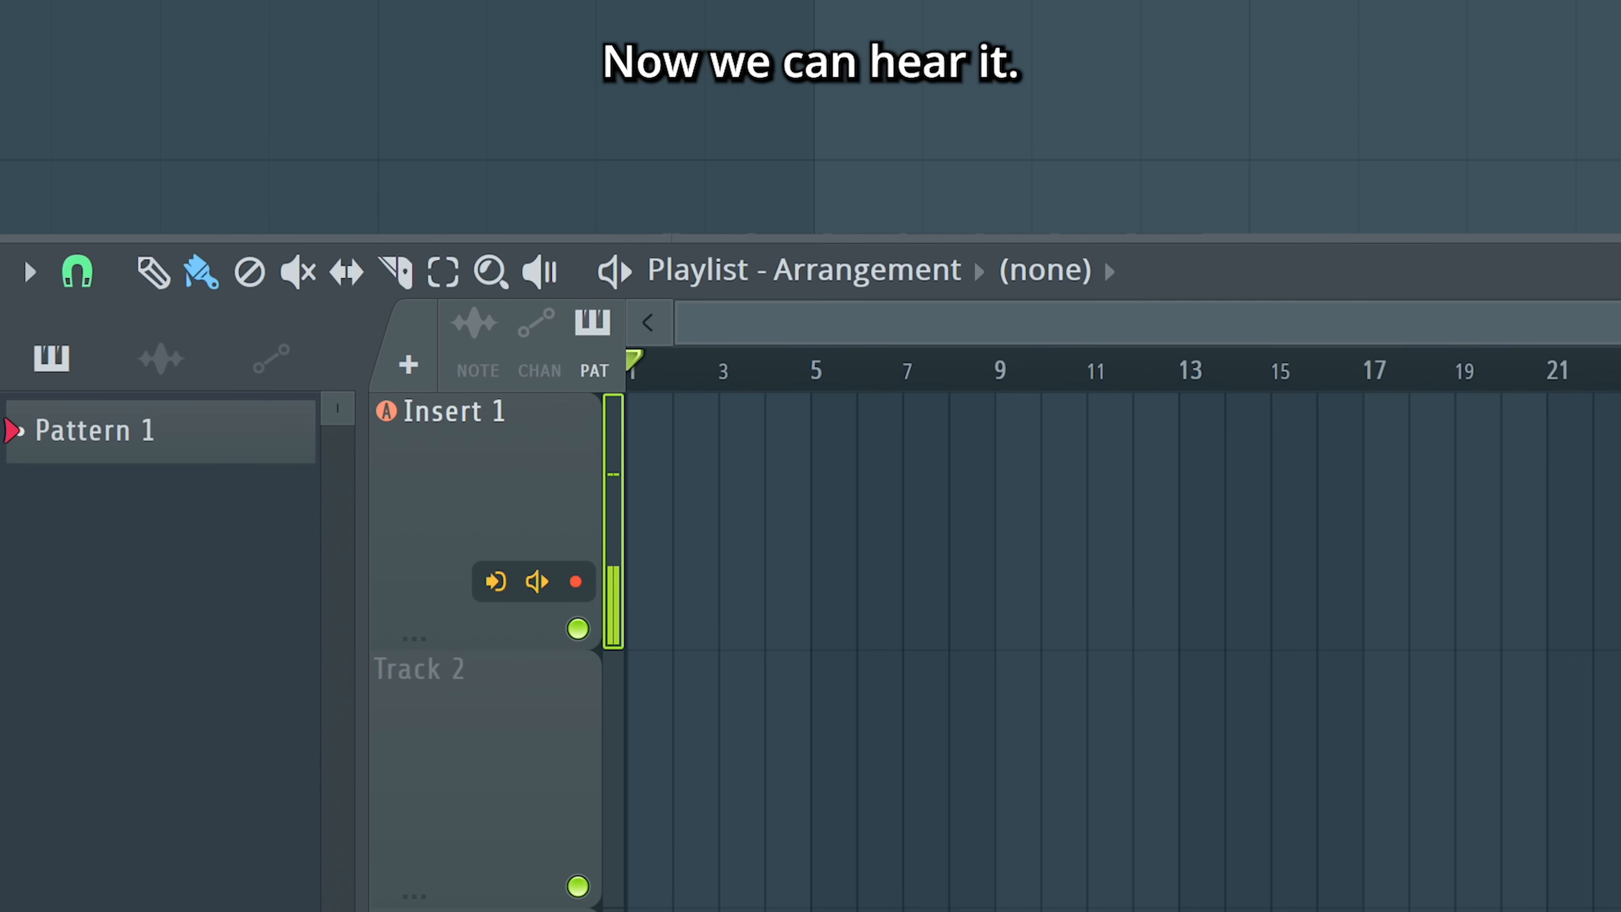
key(r)
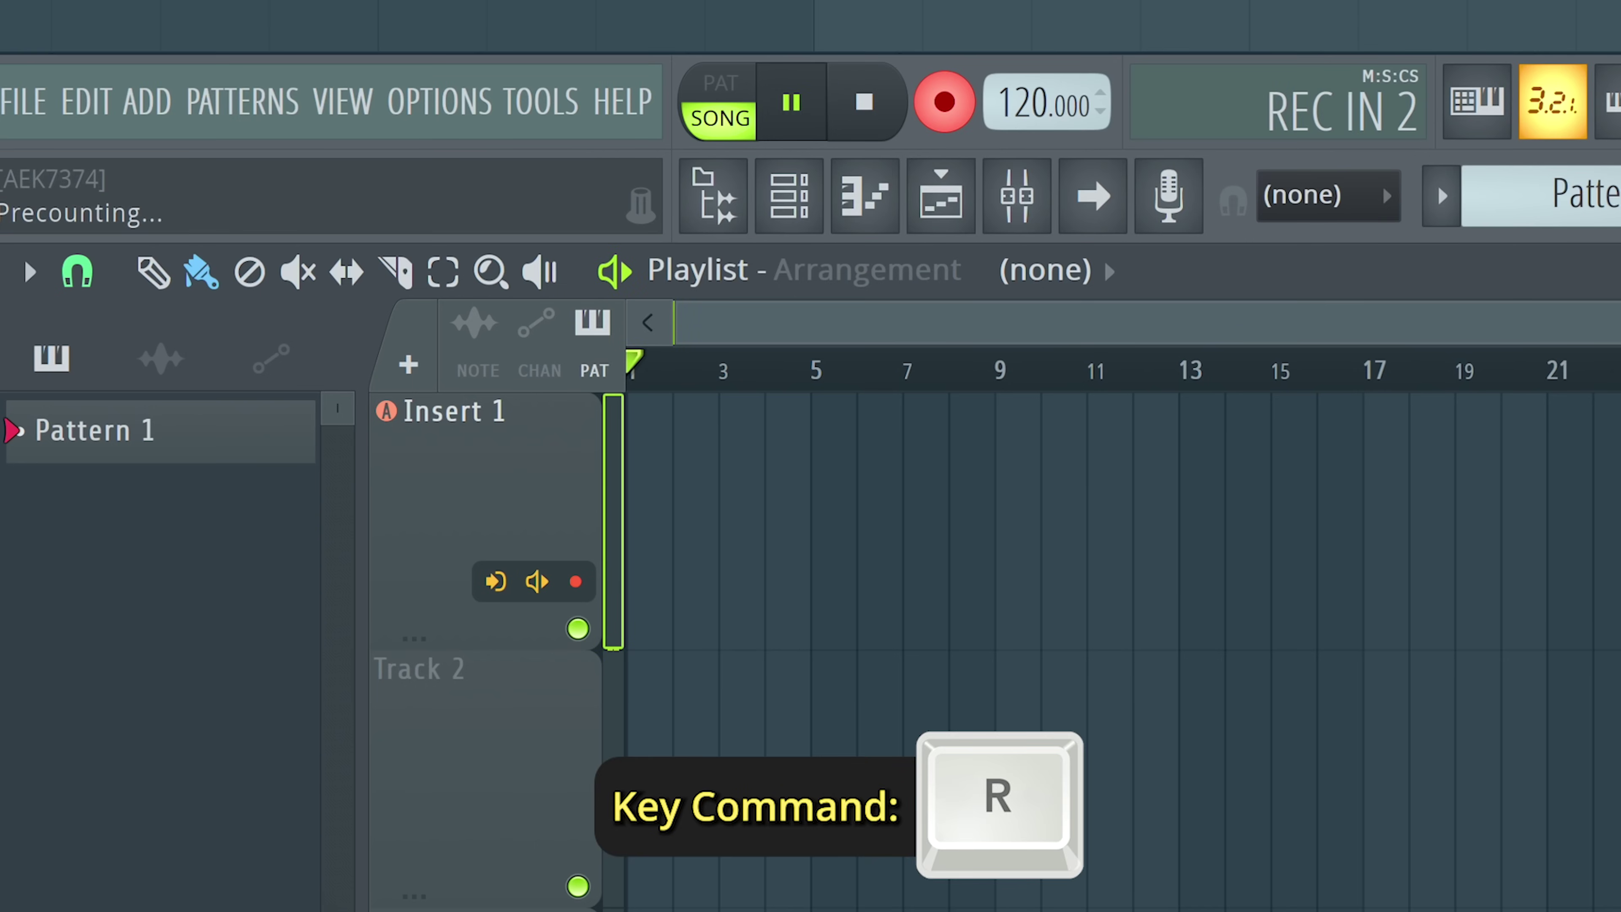
key(r)
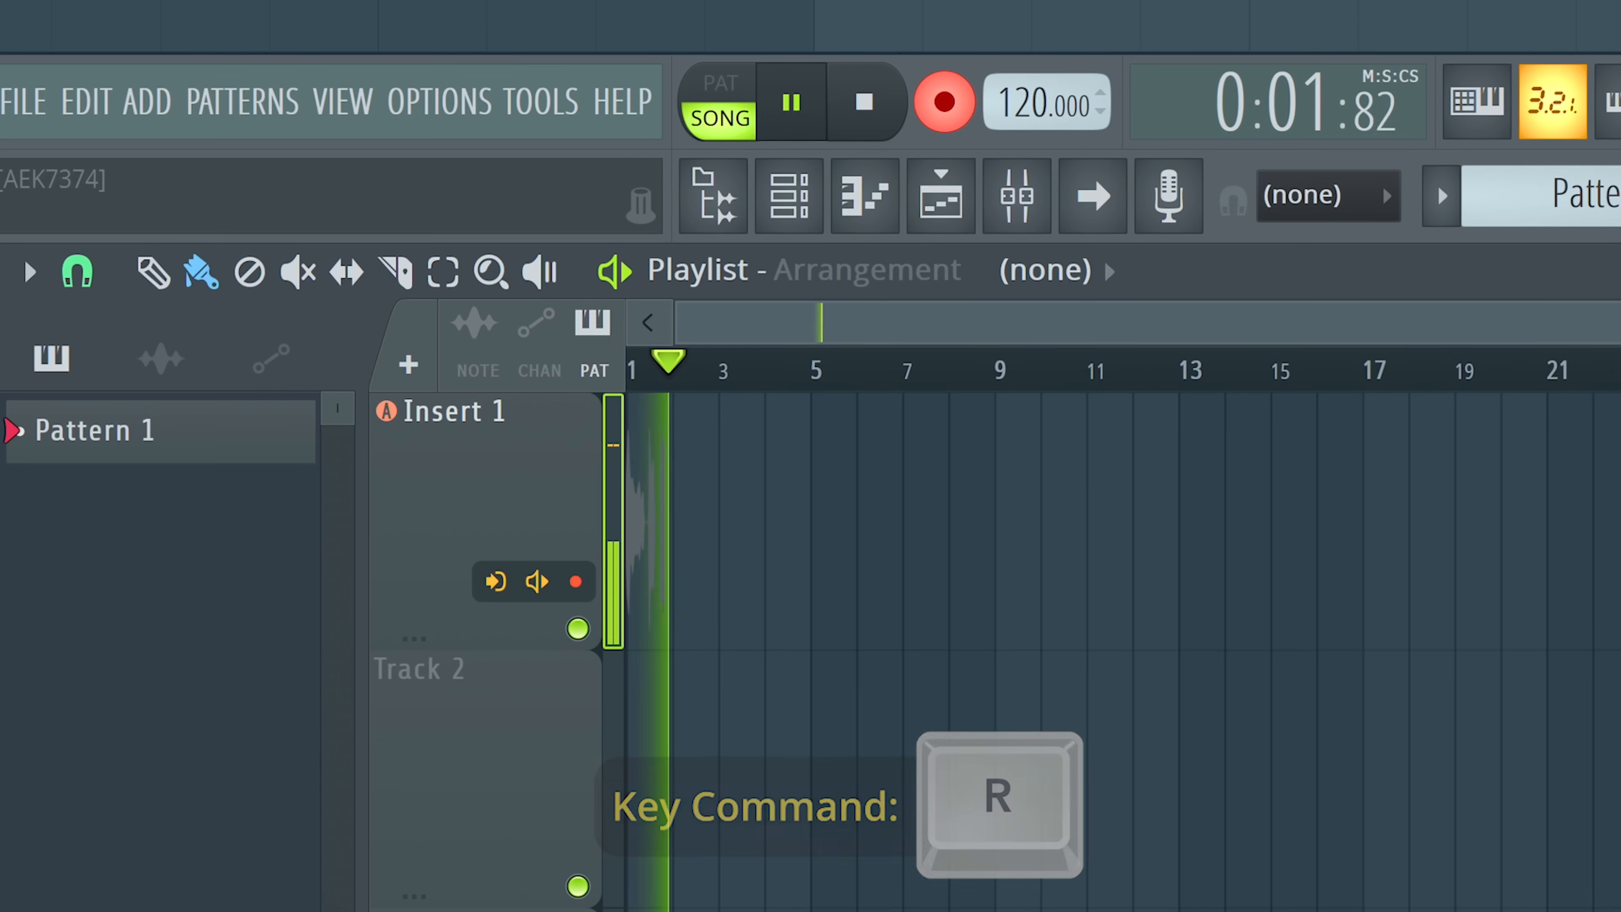
key(r)
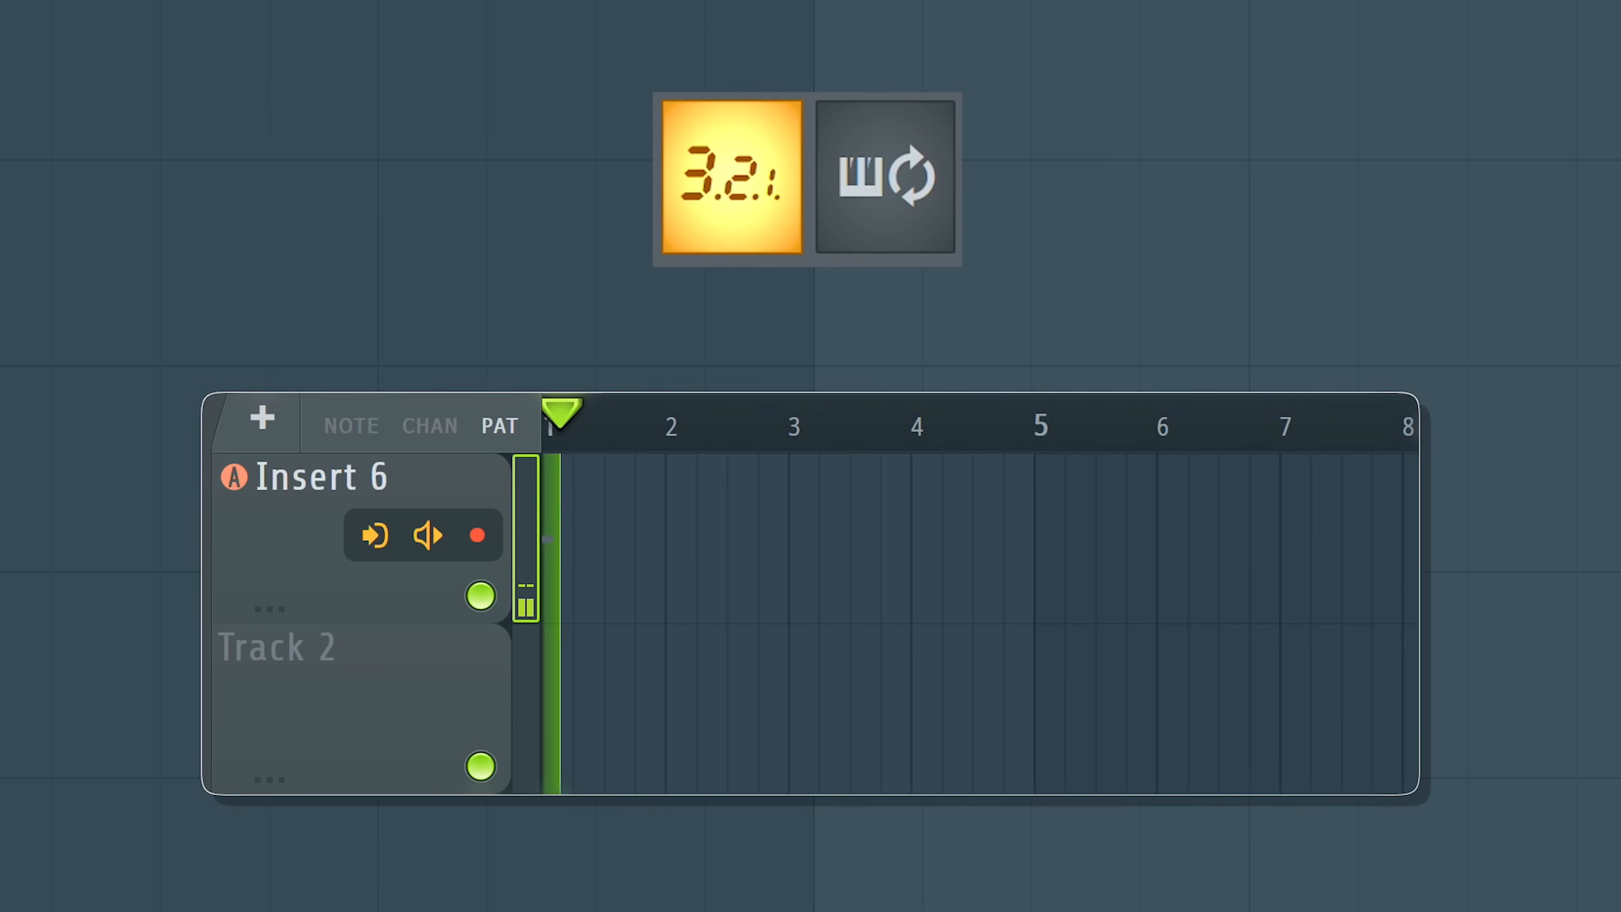
Enable loop recording and capture three stacked takes on Insert 6 over bars 1-2
click(885, 178)
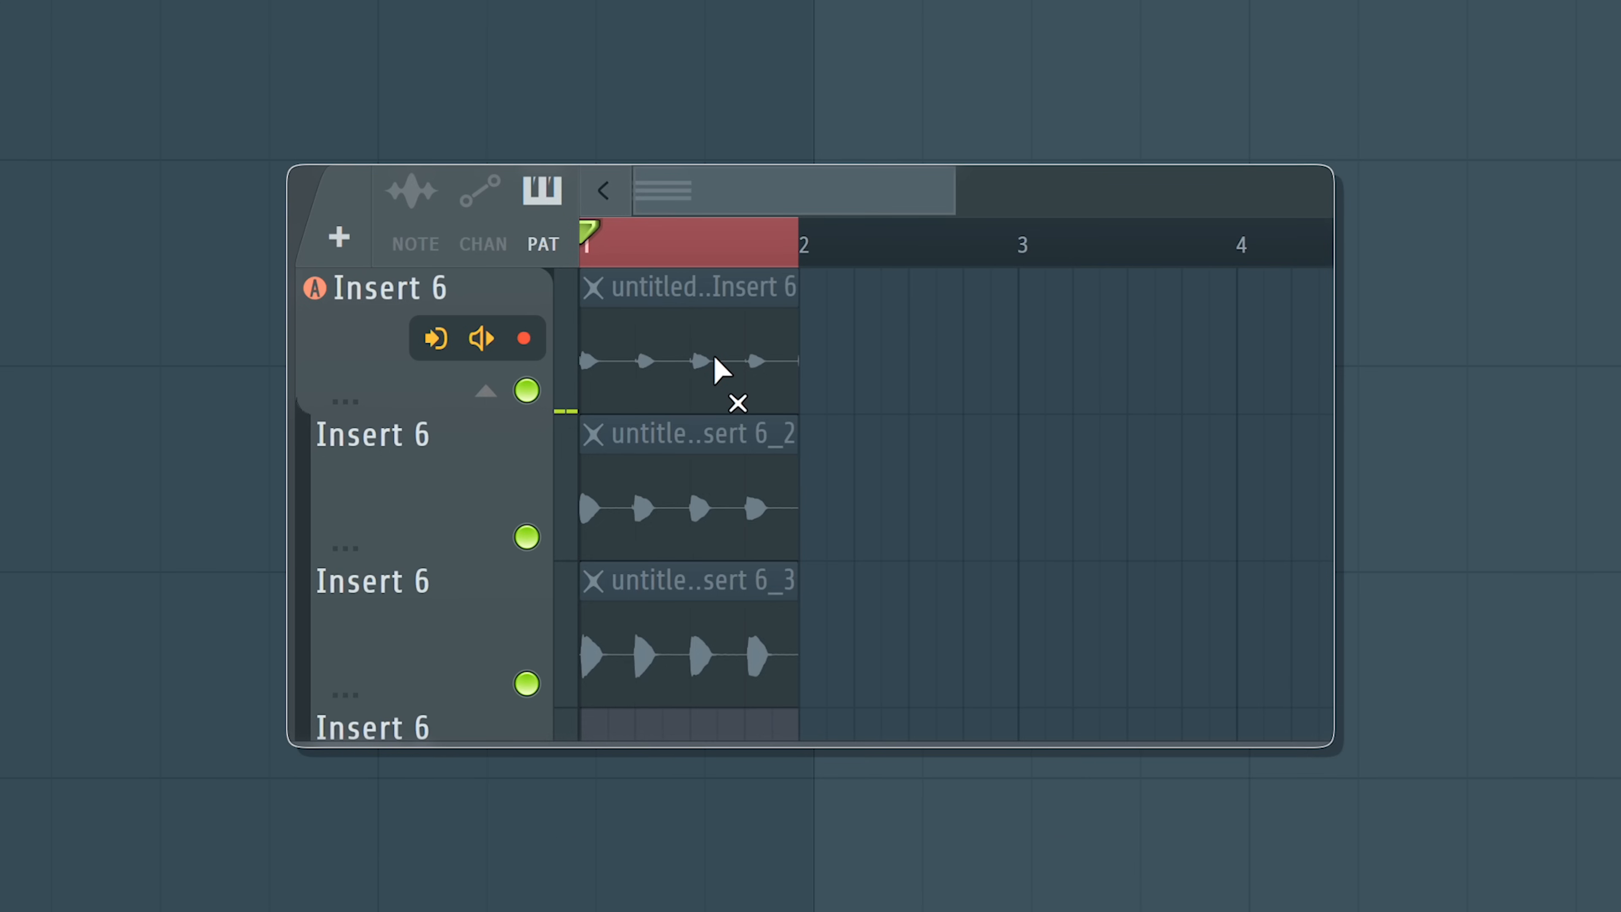
key(t)
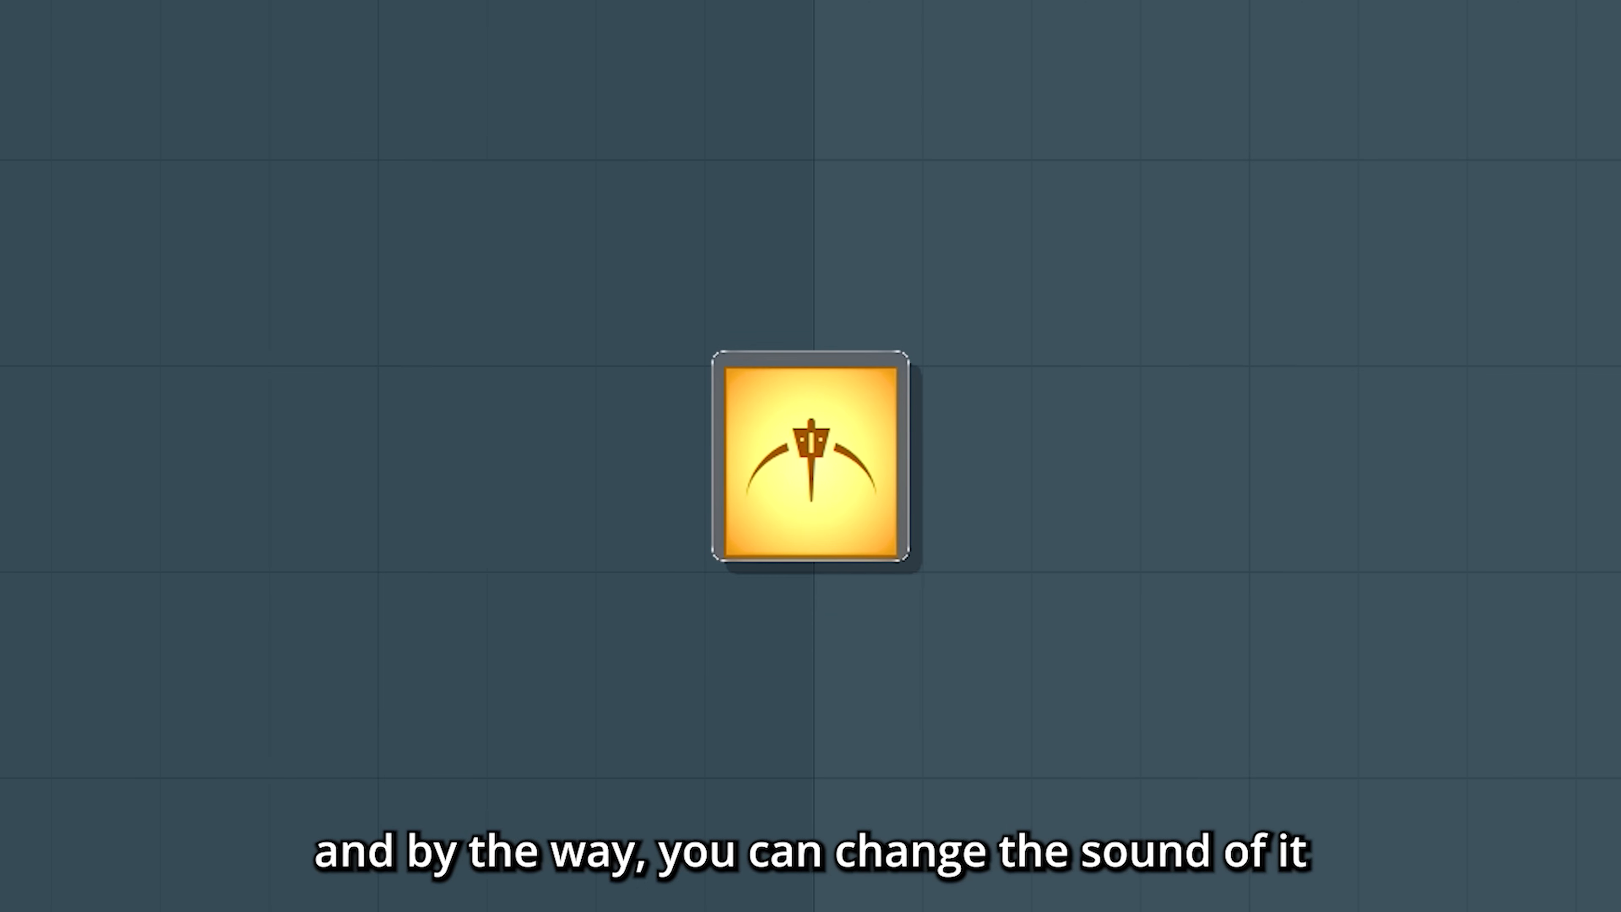
right_click(812, 460)
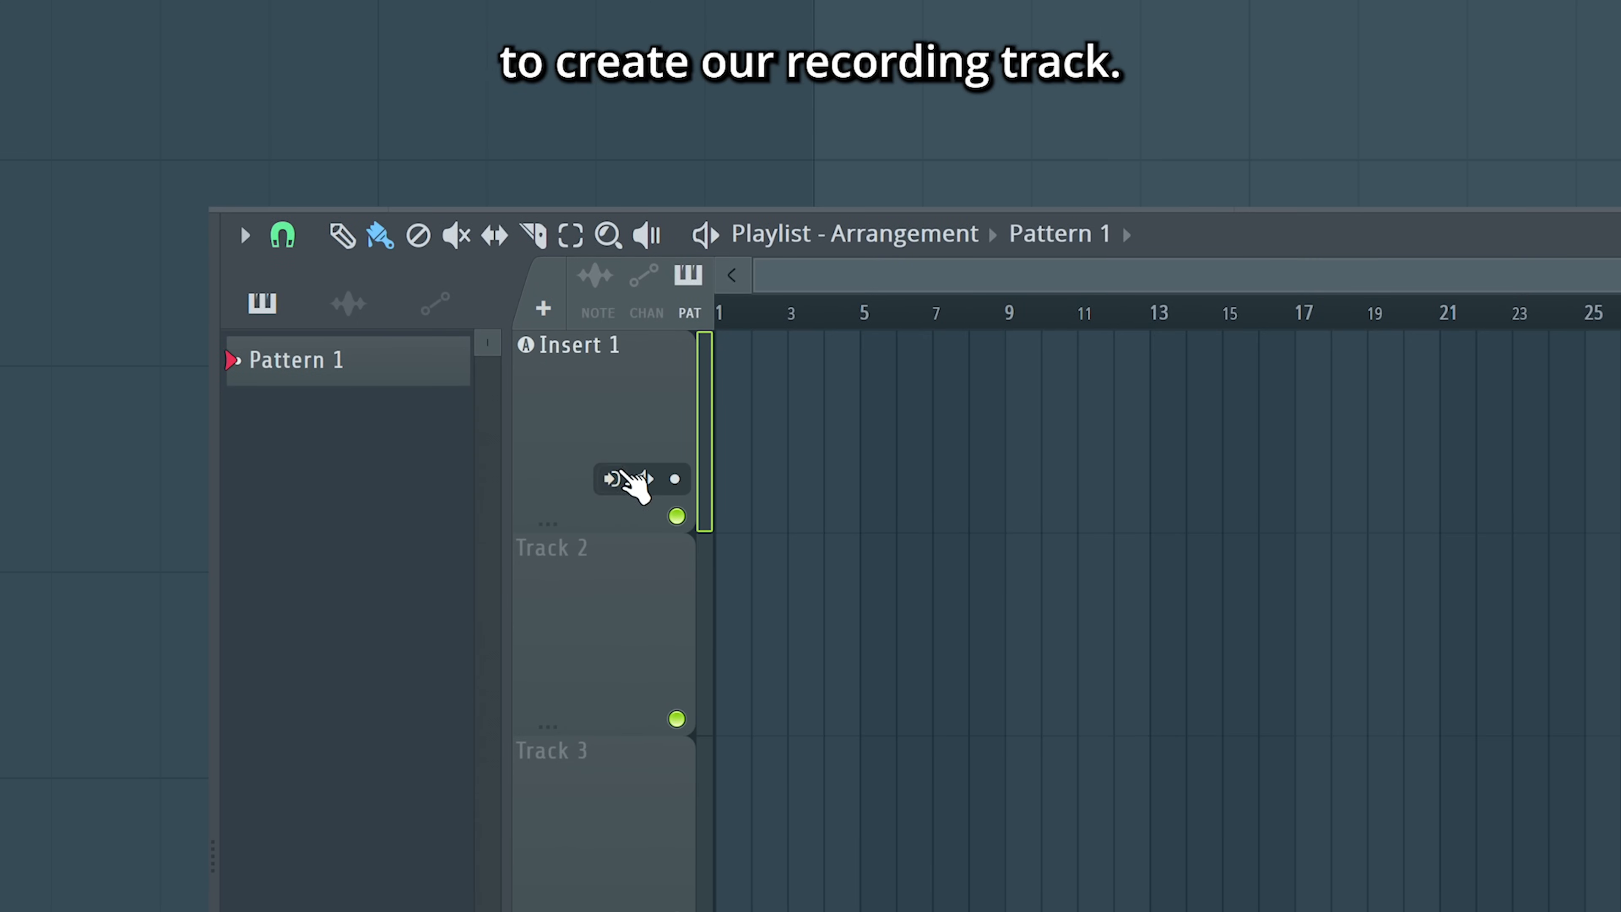
Take Mic/Line 1 (mono) as the track's input and make it an audio track routed to Insert 3
click(611, 479)
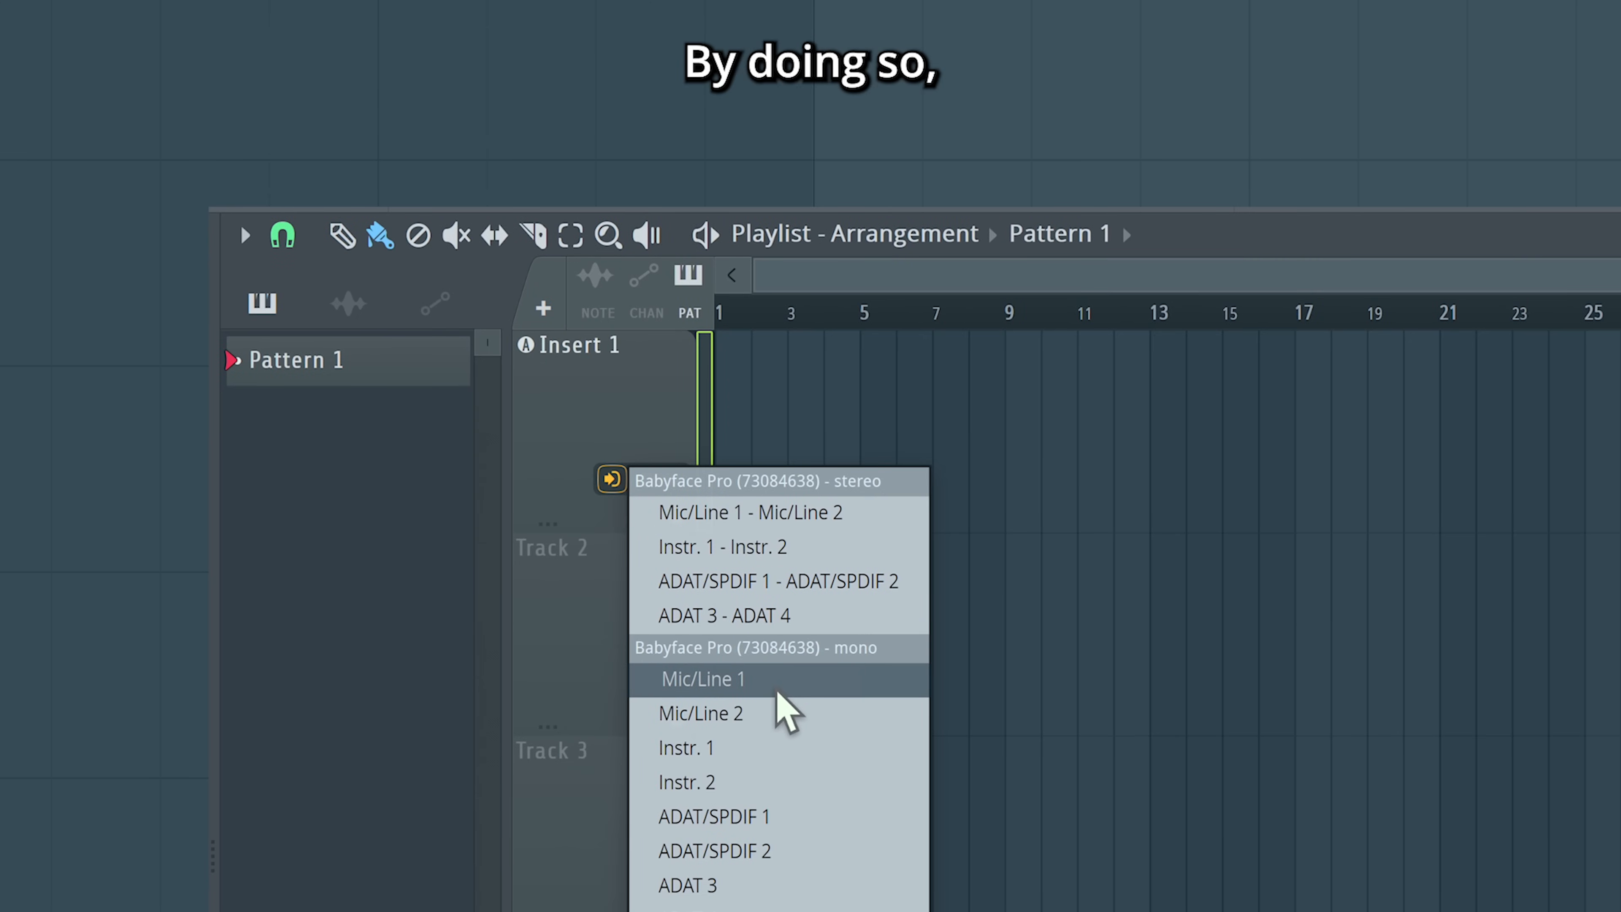
click(701, 679)
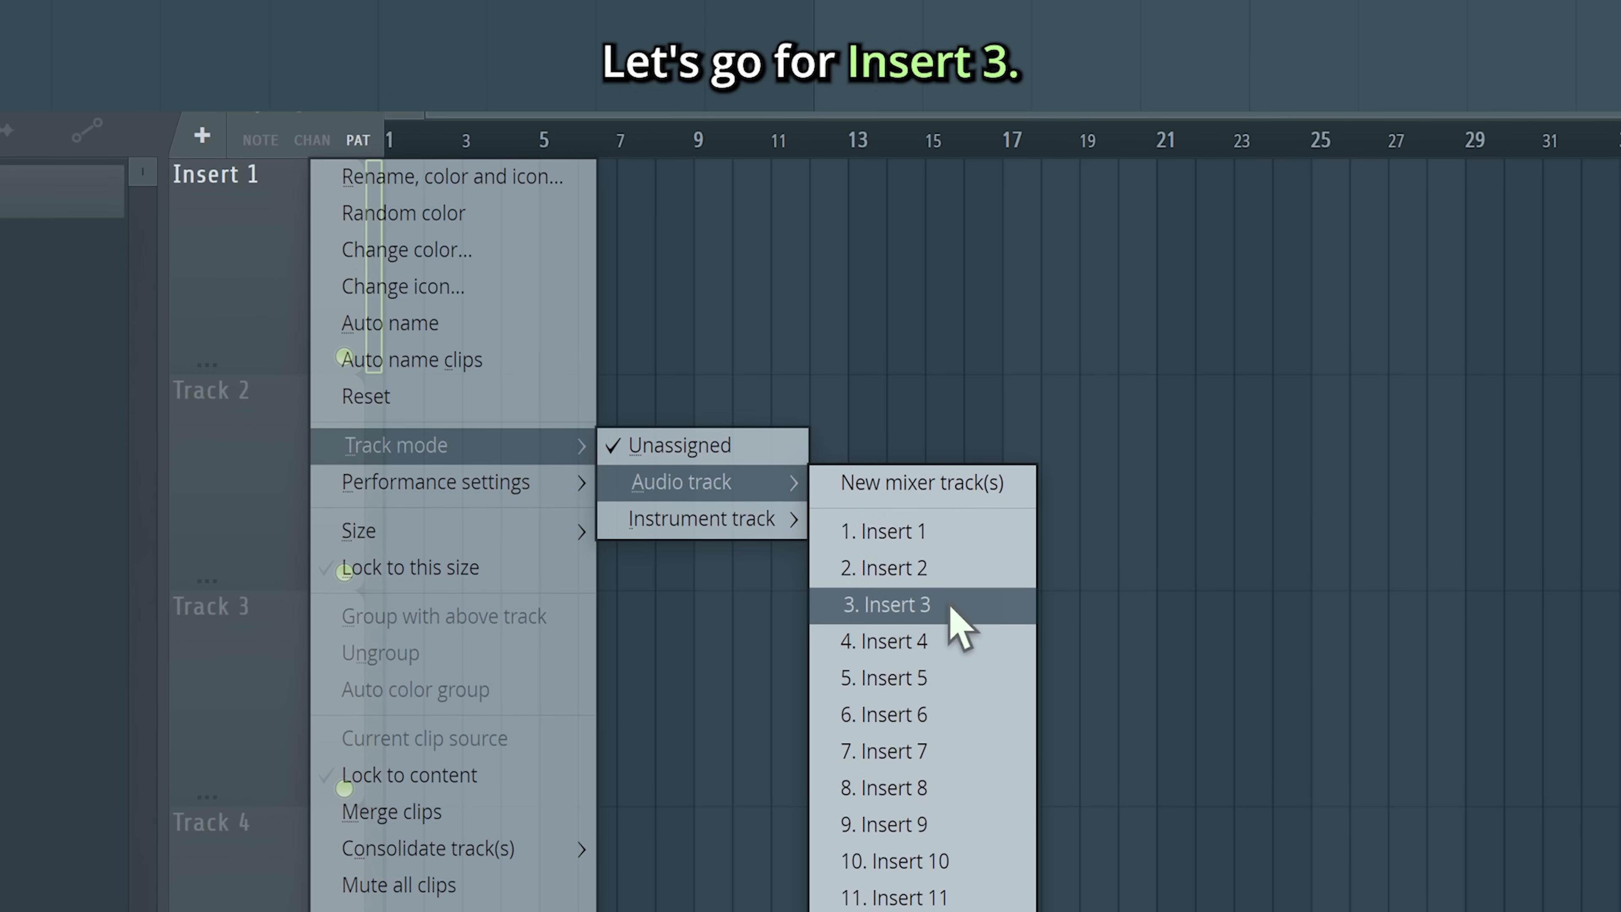
click(889, 605)
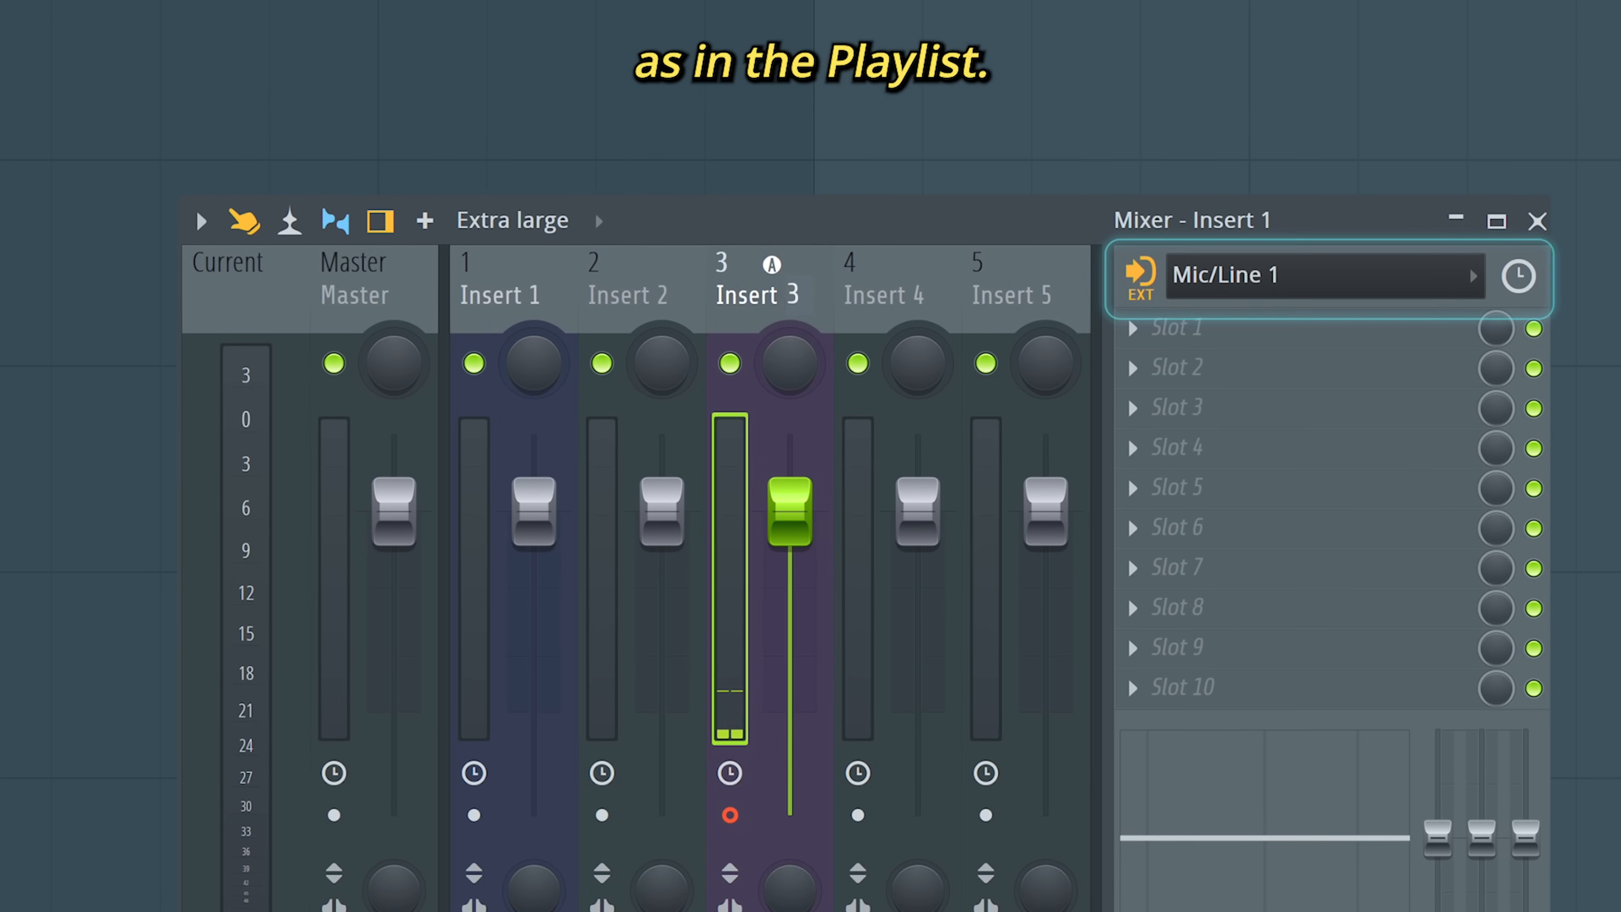
Show the insert's record-source options, currently external input only with monitoring off
click(1137, 280)
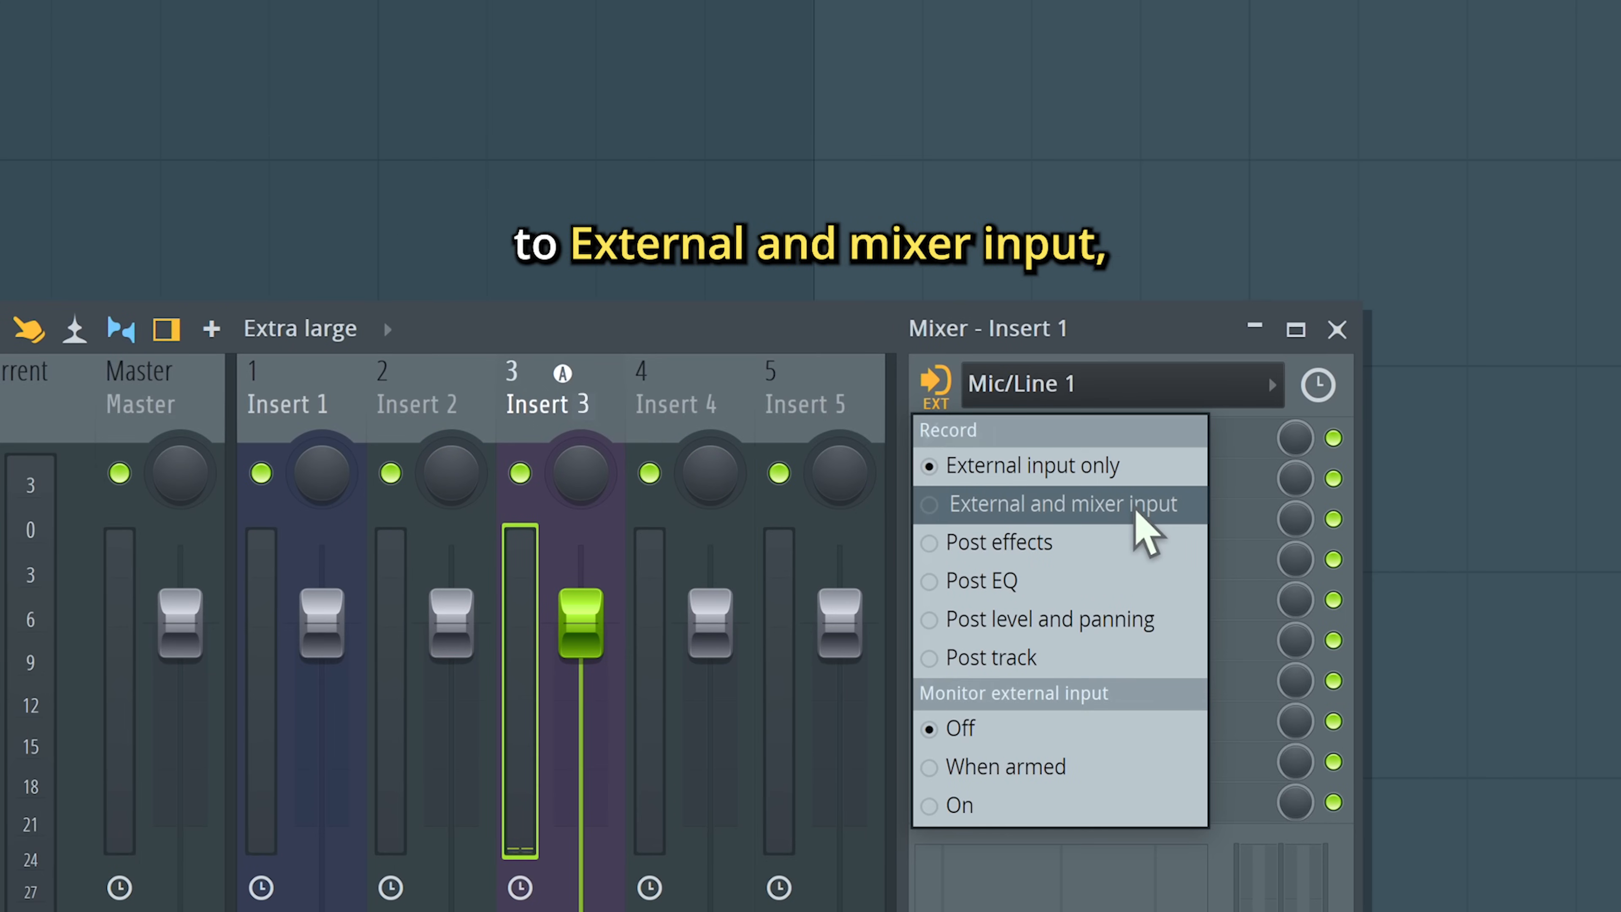
mouse_move(1205, 538)
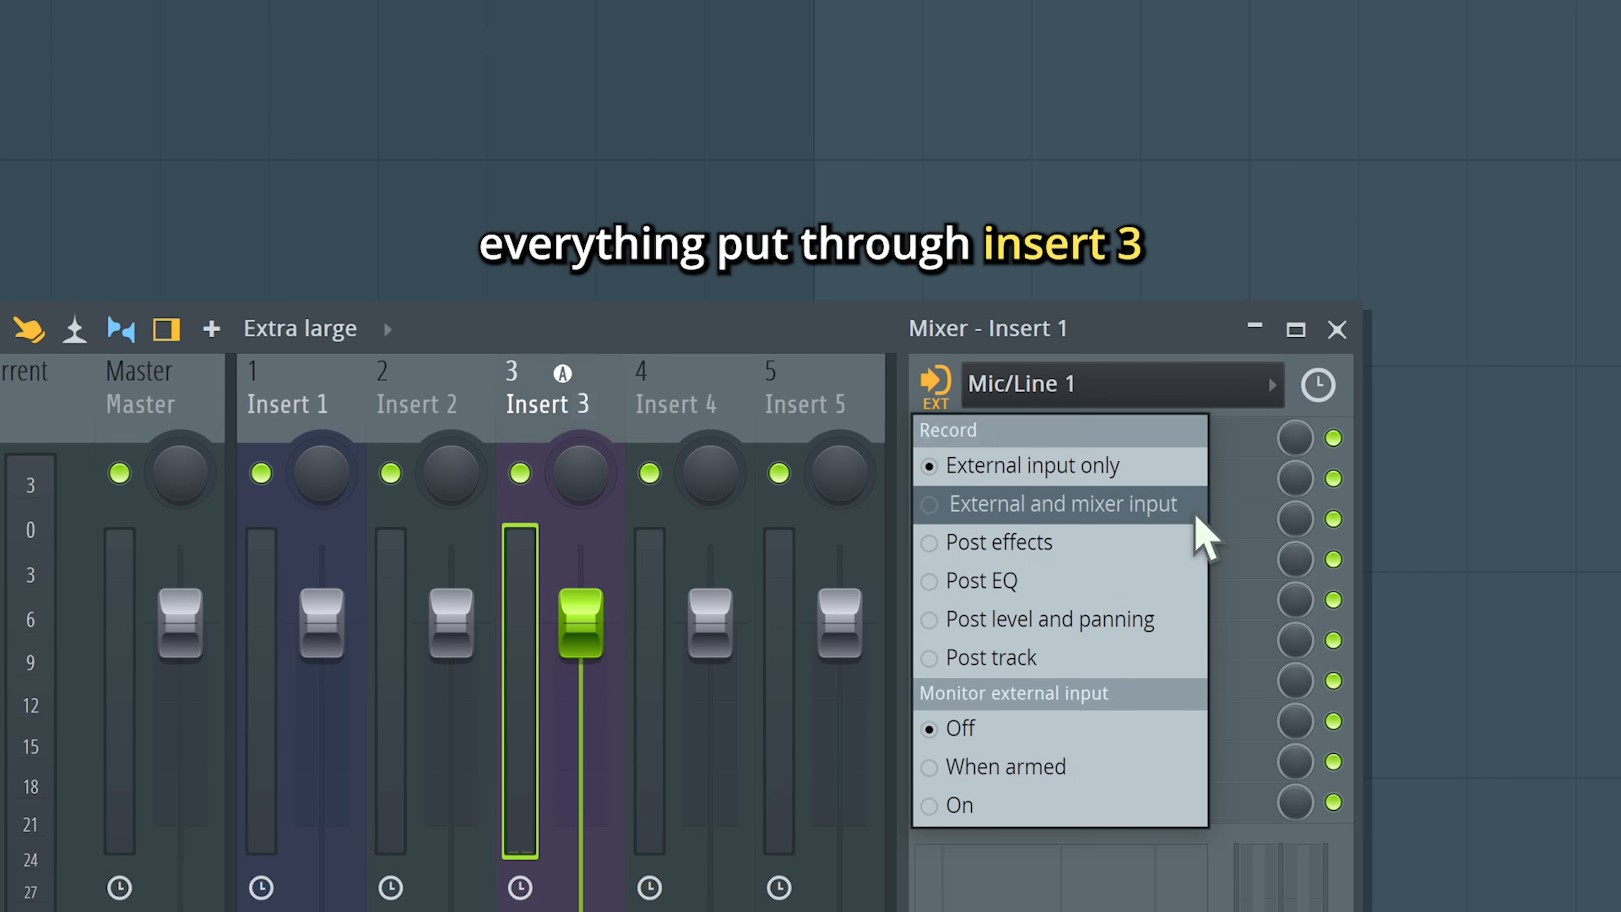